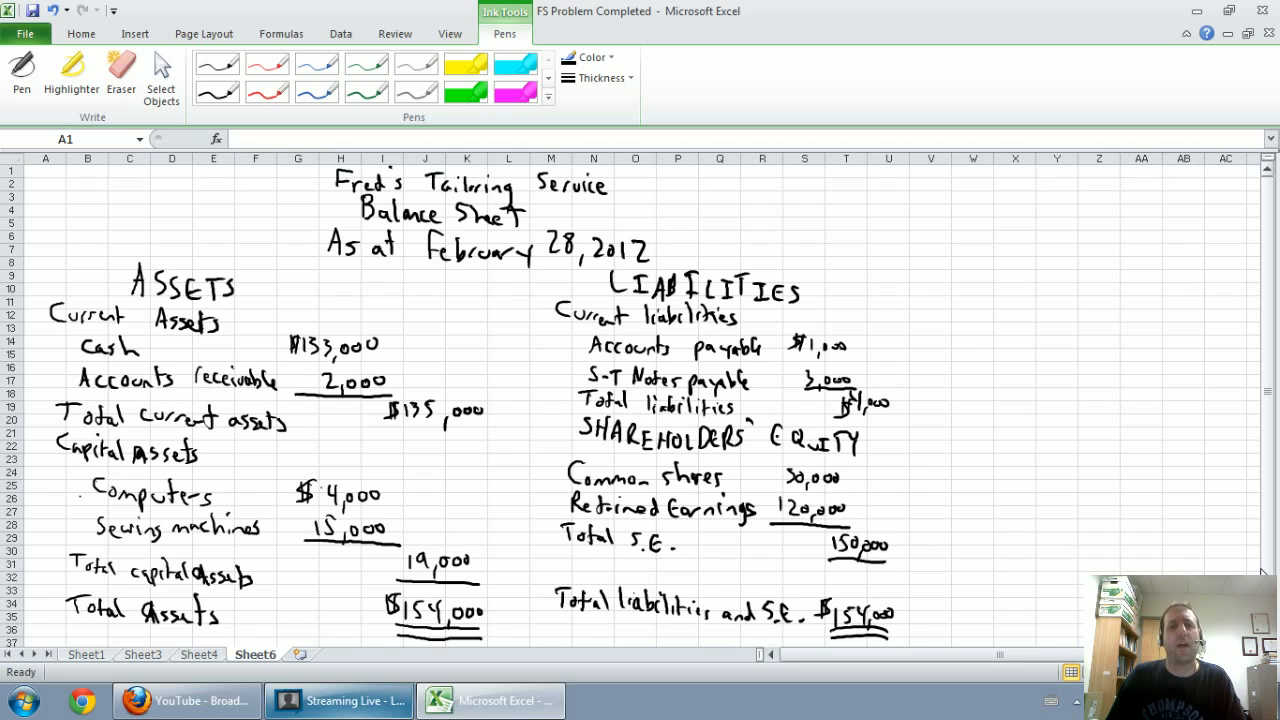
Step: Flip through the income statement and retained earnings statement, then back to the balance sheet
click(142, 654)
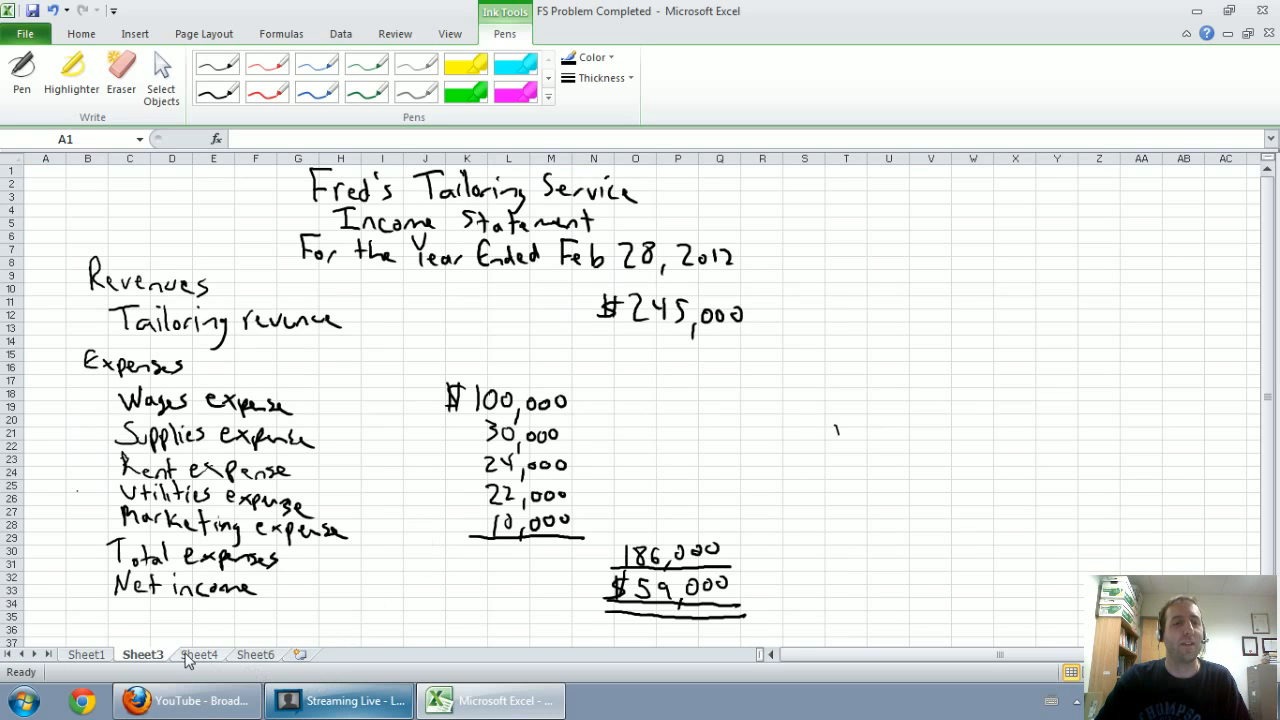
click(200, 654)
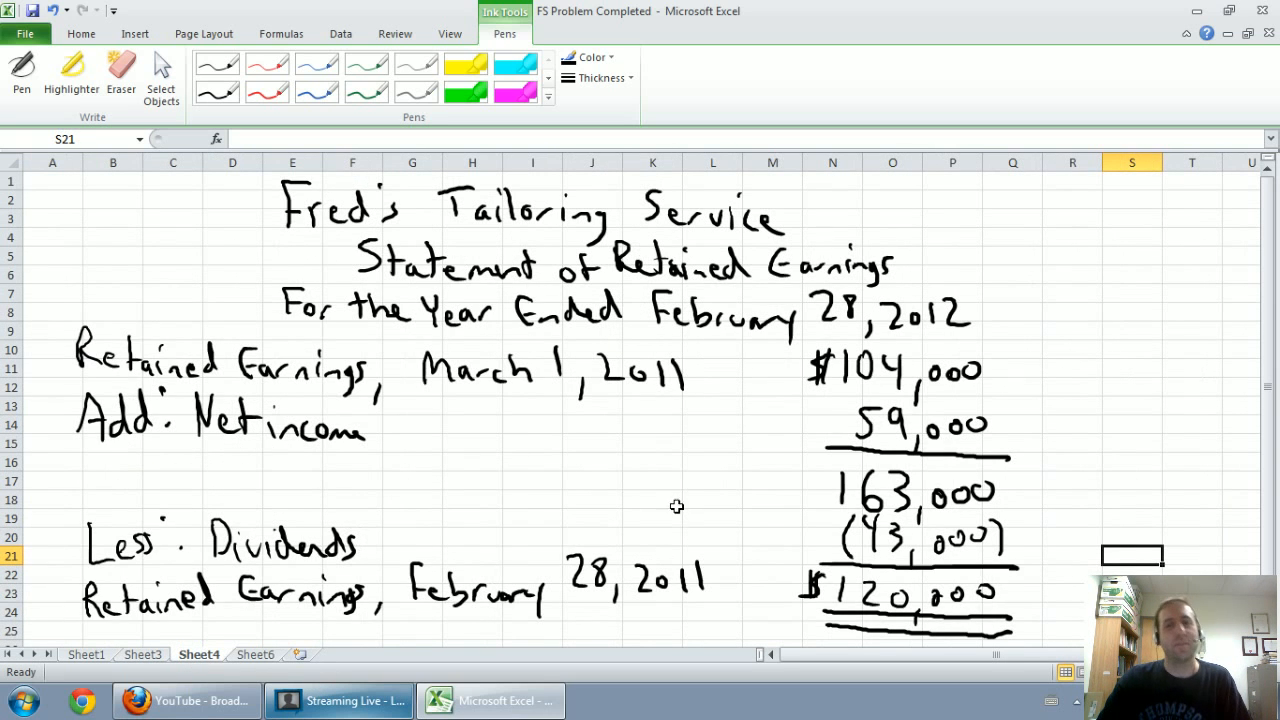
mouse_move(692, 456)
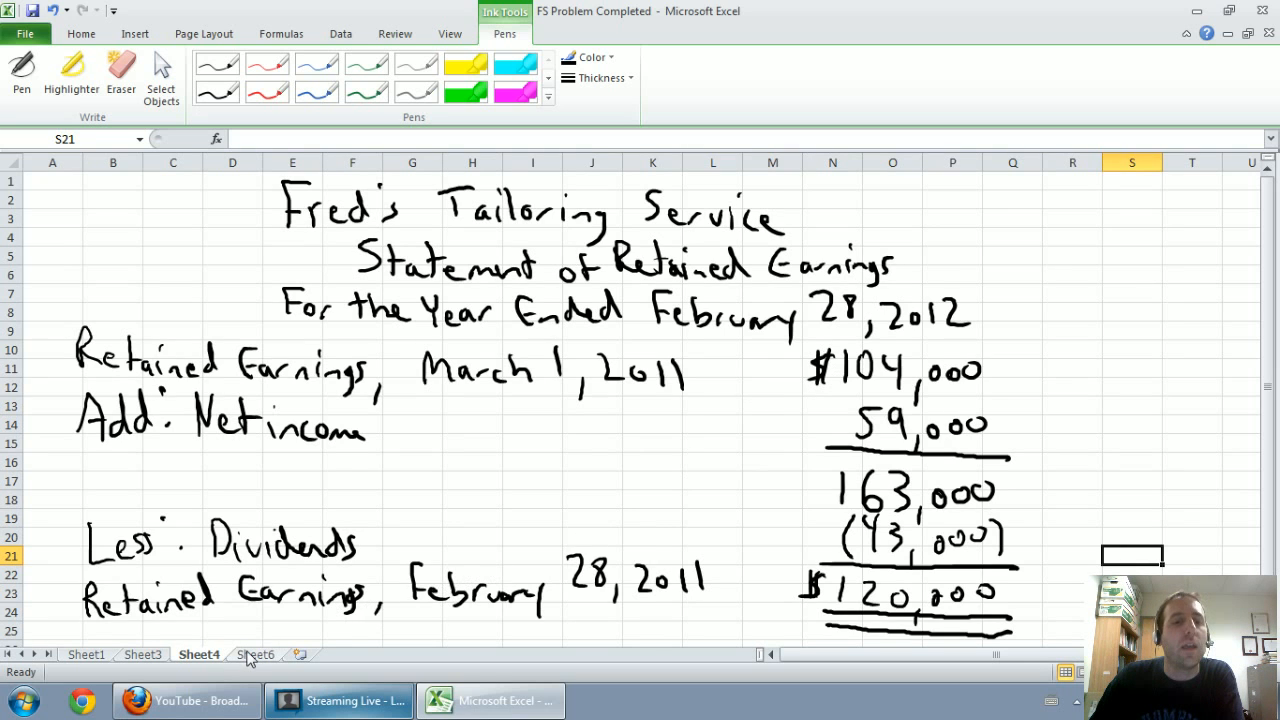
click(256, 654)
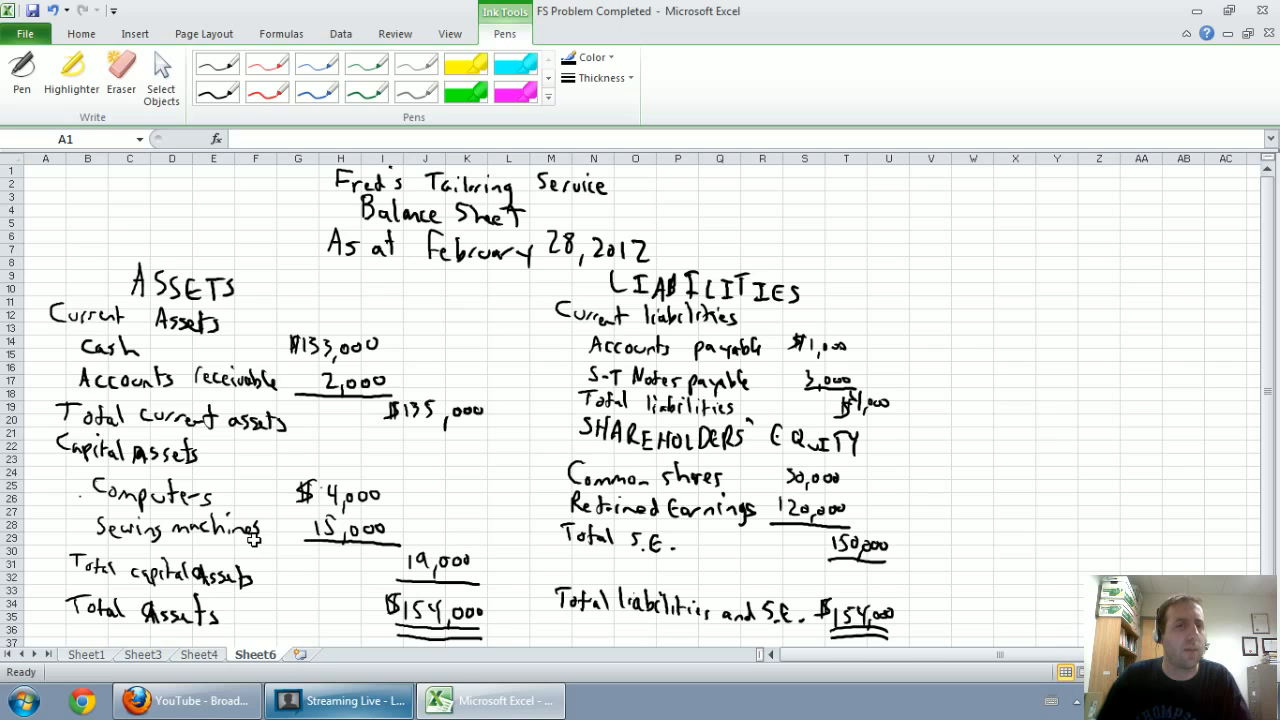
mouse_move(280, 670)
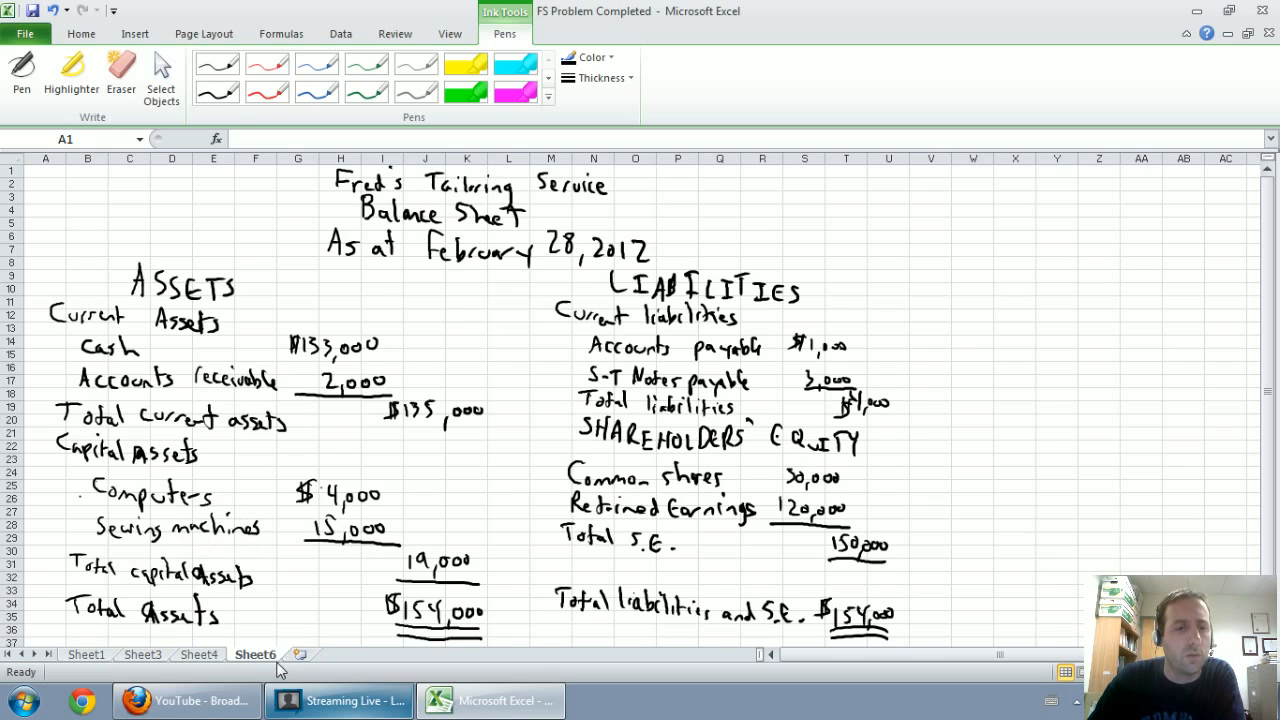
mouse_move(196, 664)
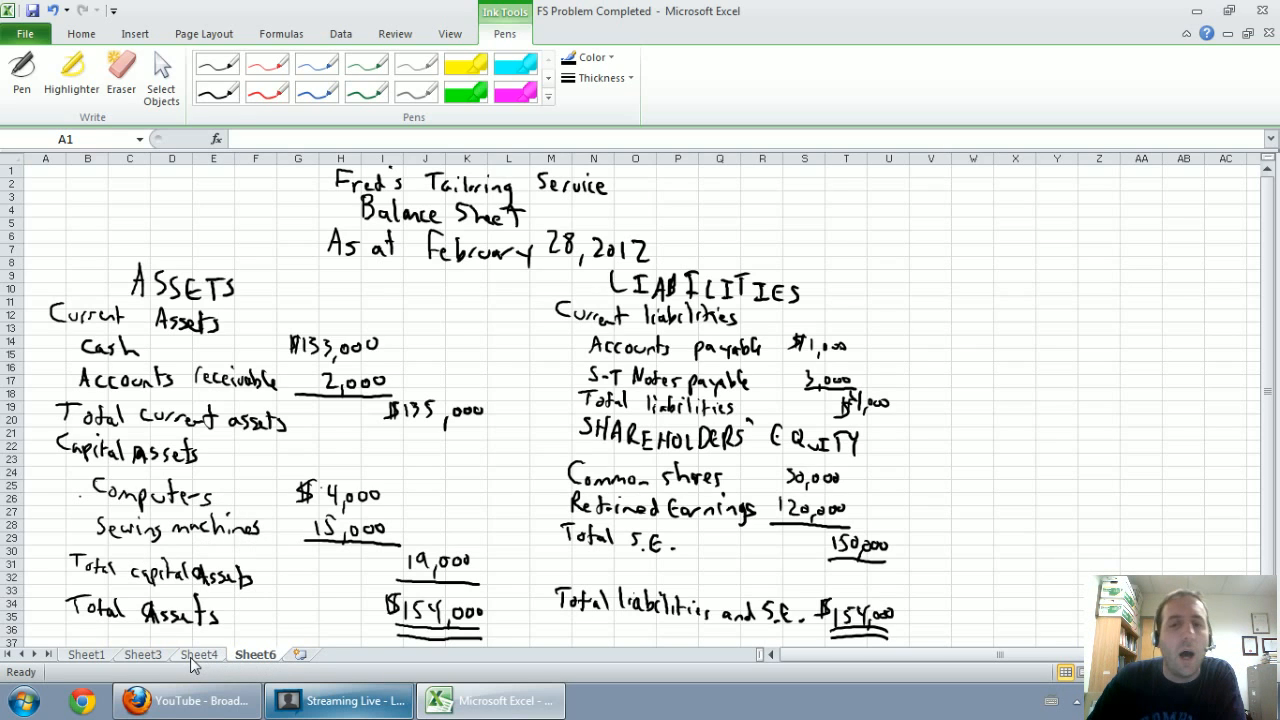
mouse_move(192, 662)
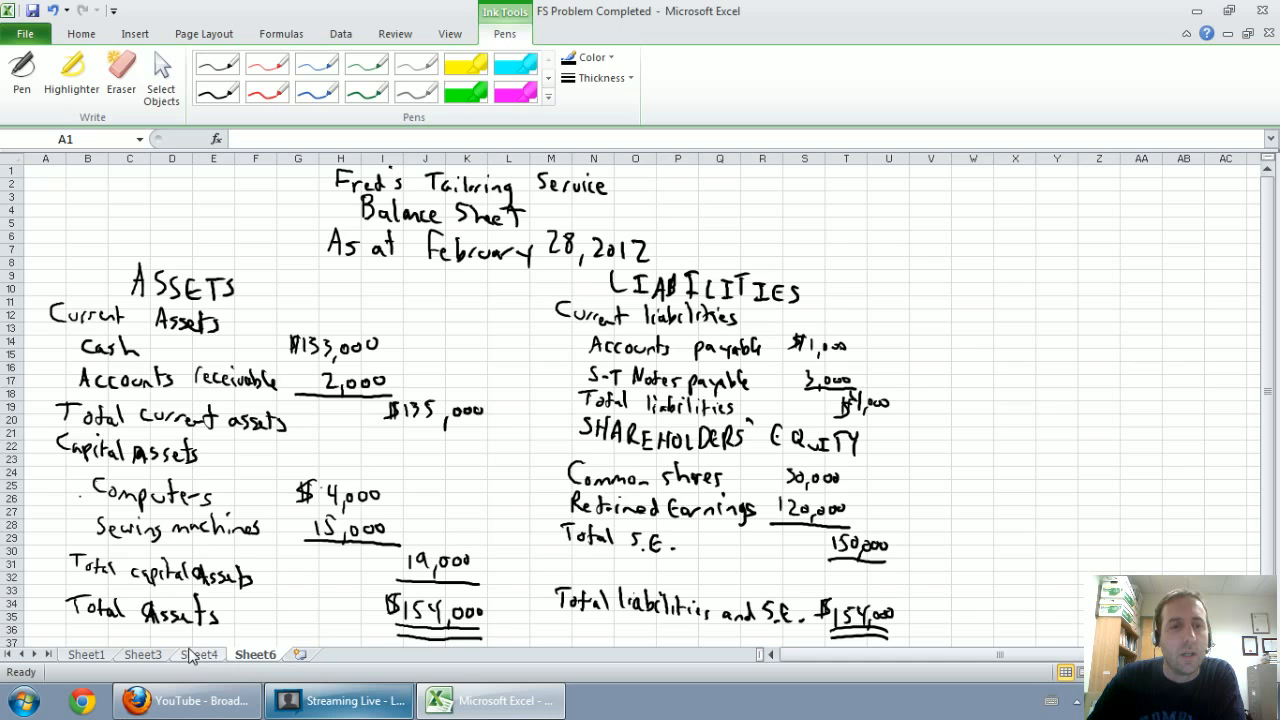
Step: Revisit the income statement and show the statement of retained earnings again
click(142, 654)
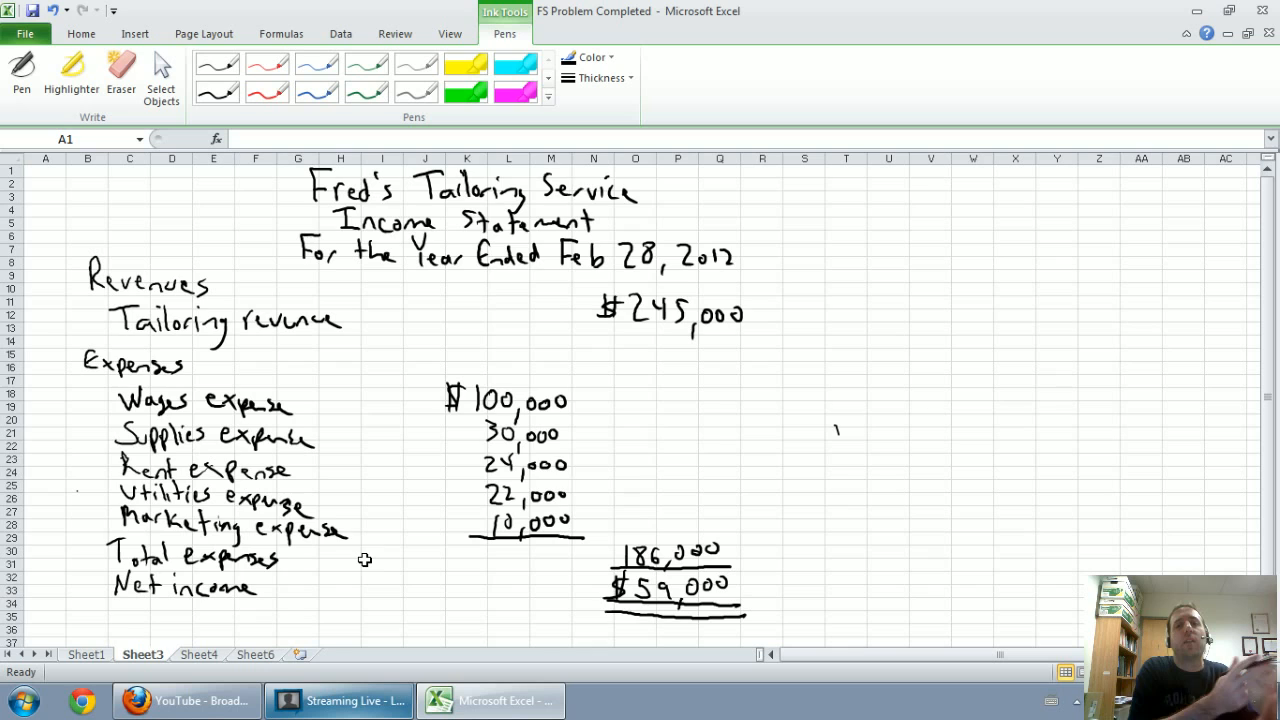
mouse_move(308, 640)
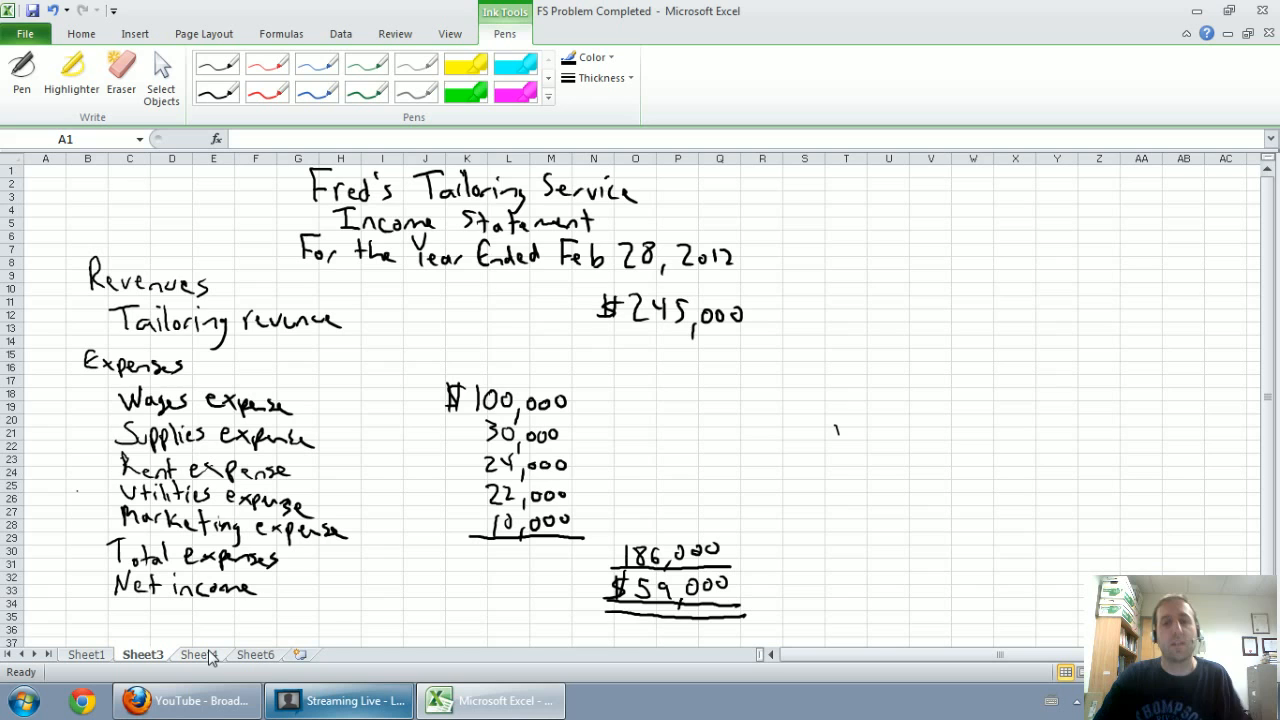
mouse_move(218, 662)
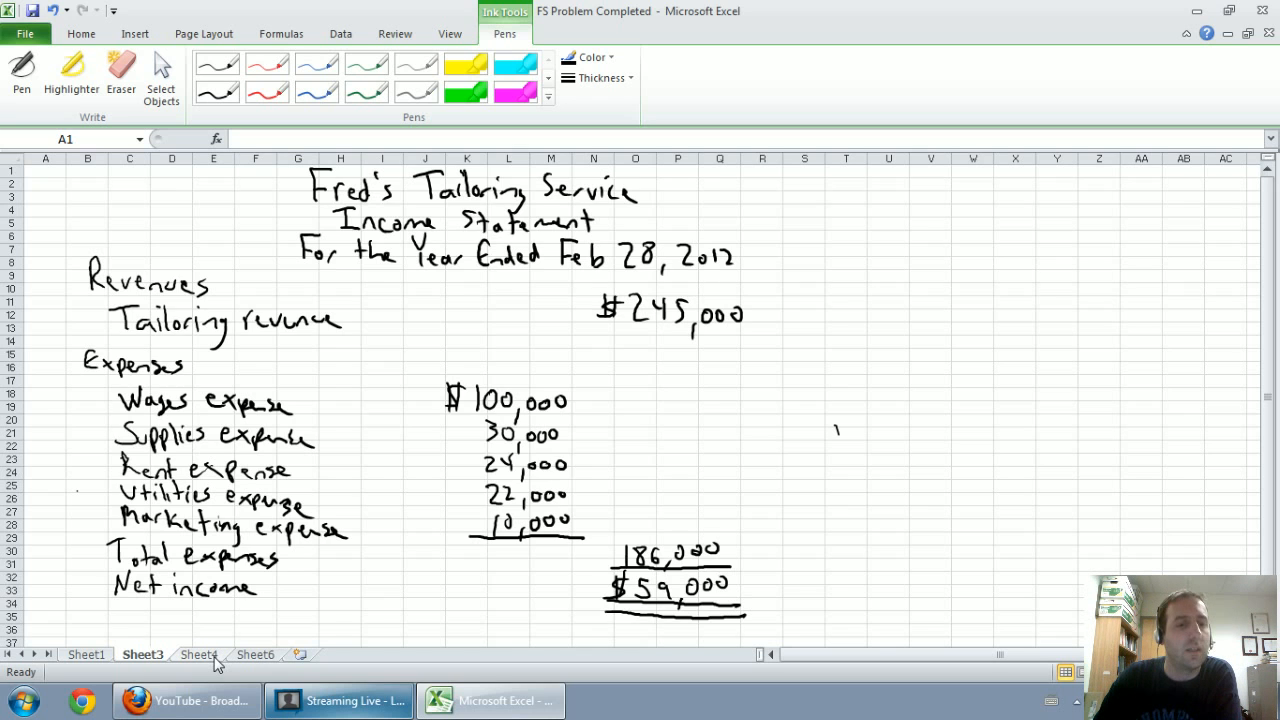
click(198, 654)
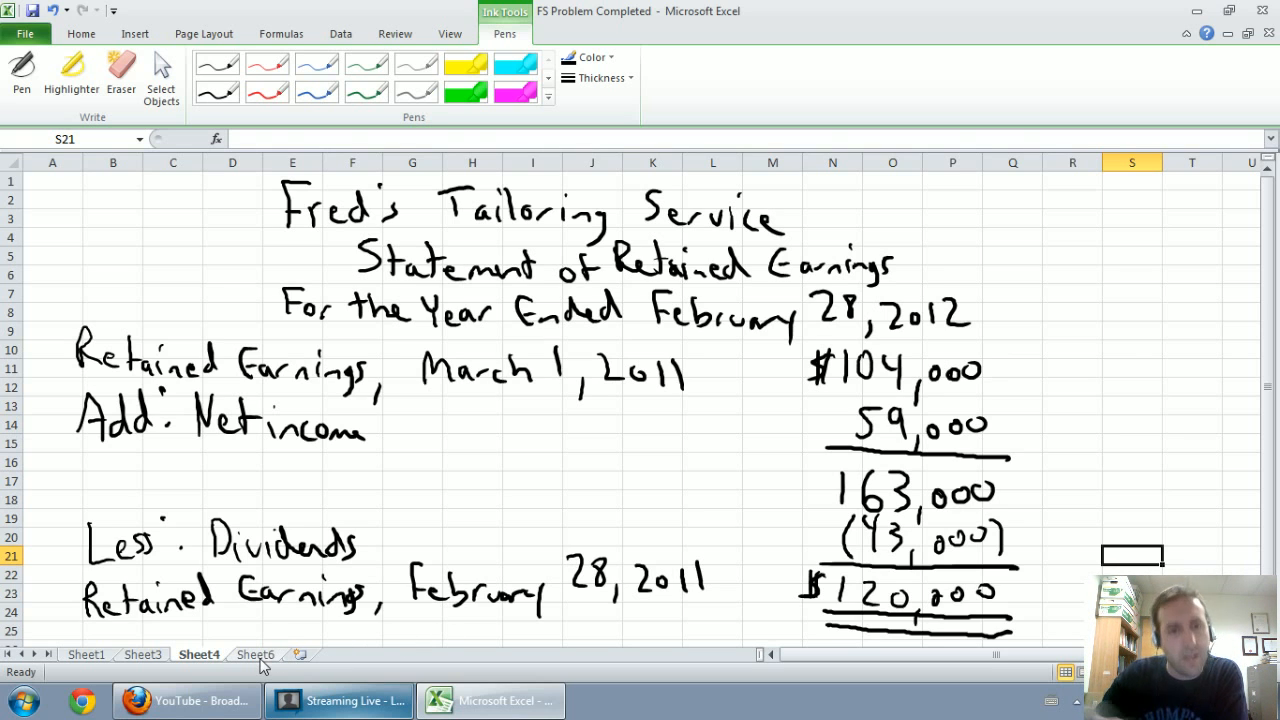
Step: Show the balance sheet, pass through the income and retained earnings statements, and return to it
click(256, 654)
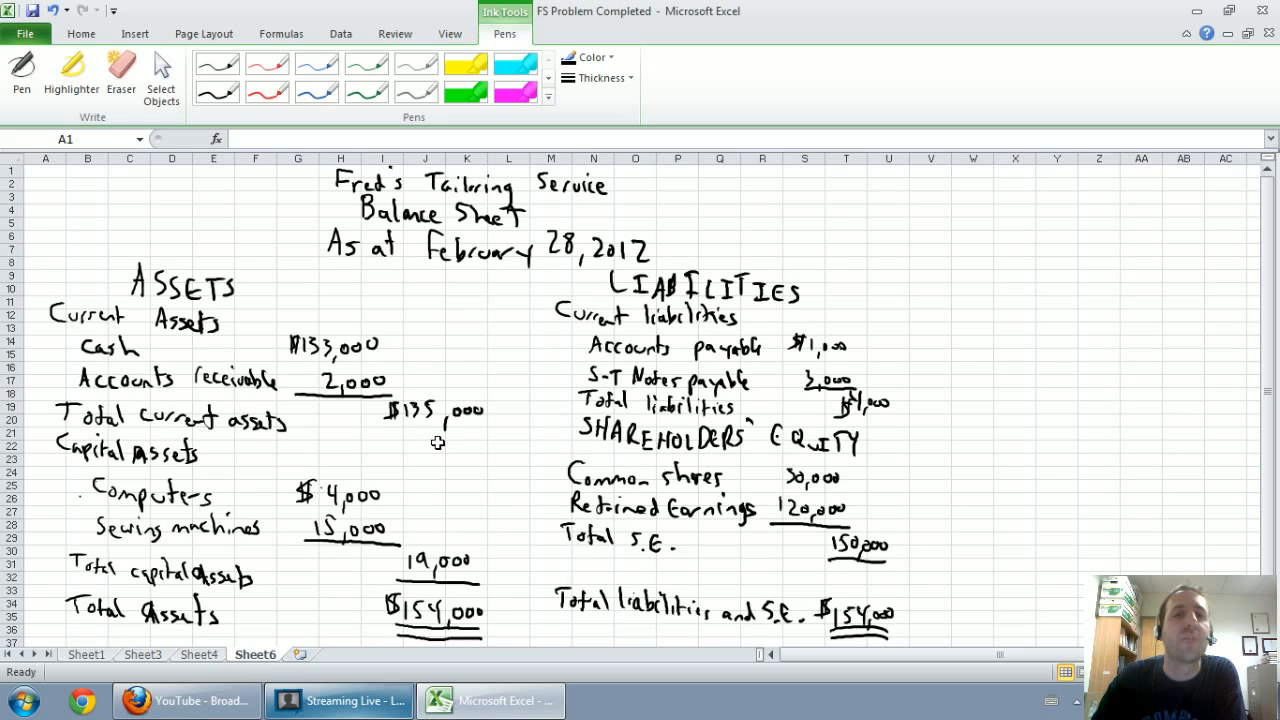
mouse_move(684, 244)
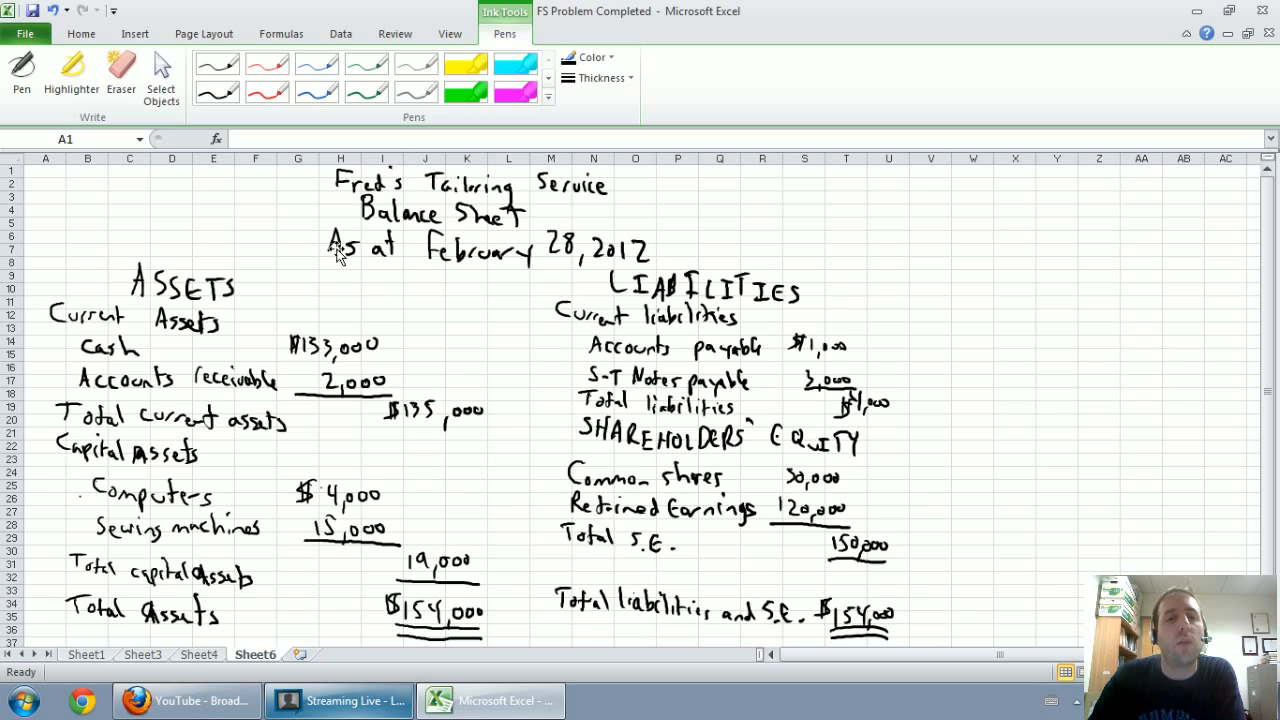
mouse_move(196, 632)
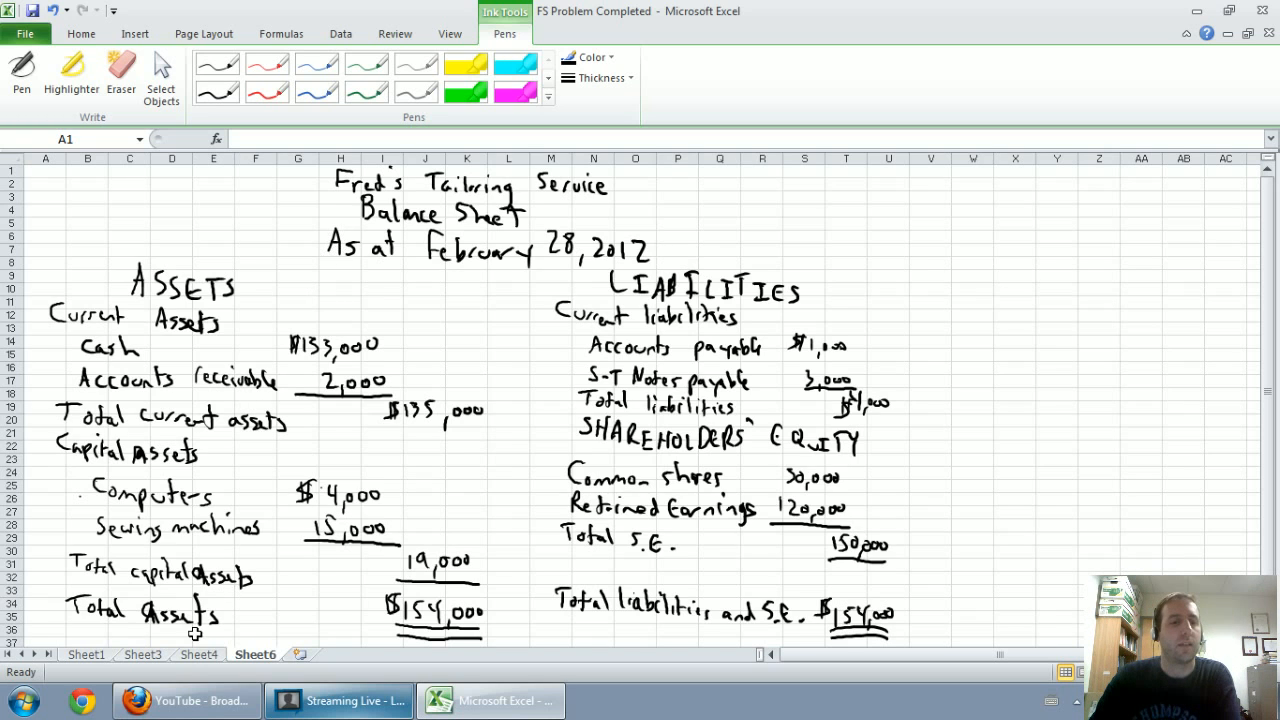
click(142, 654)
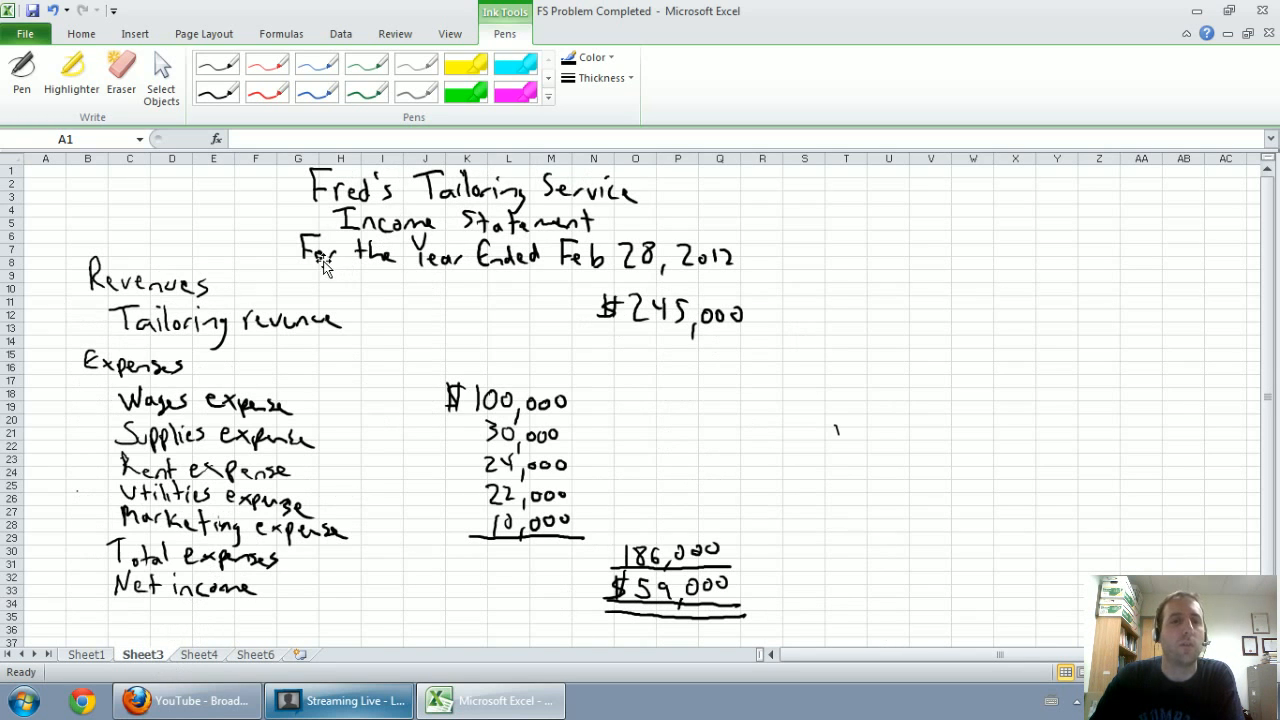
click(200, 654)
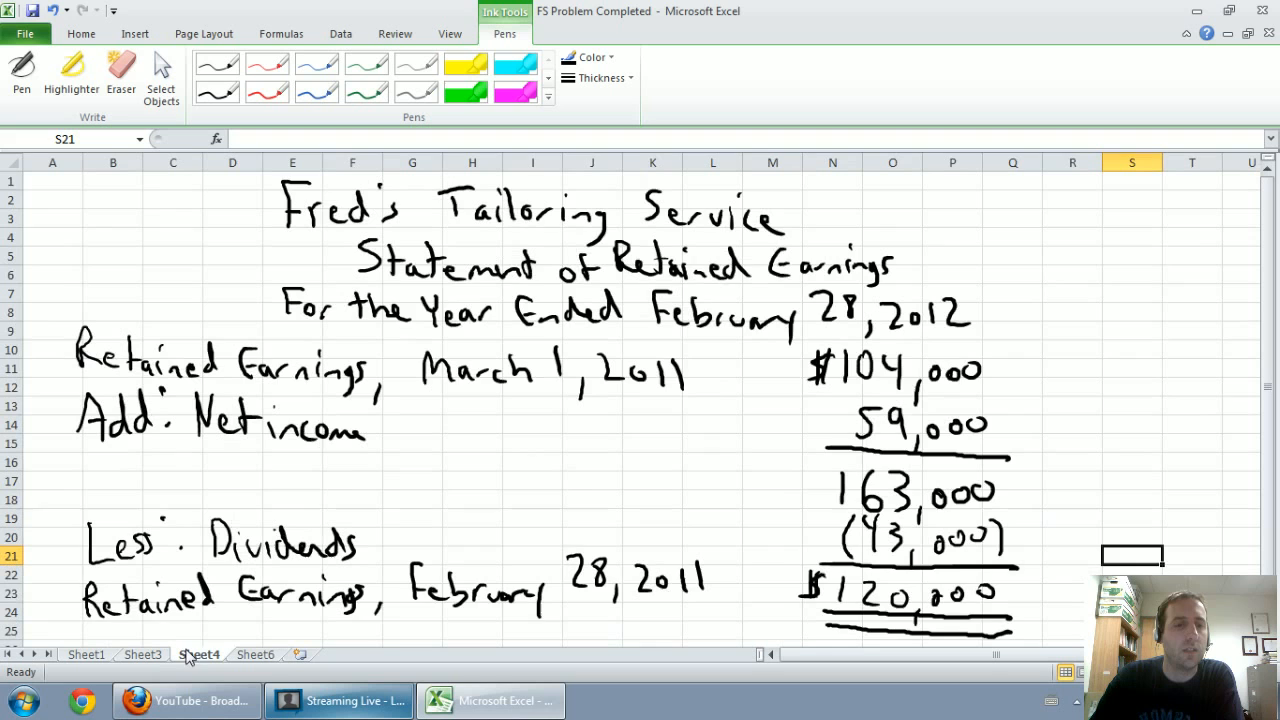
click(256, 654)
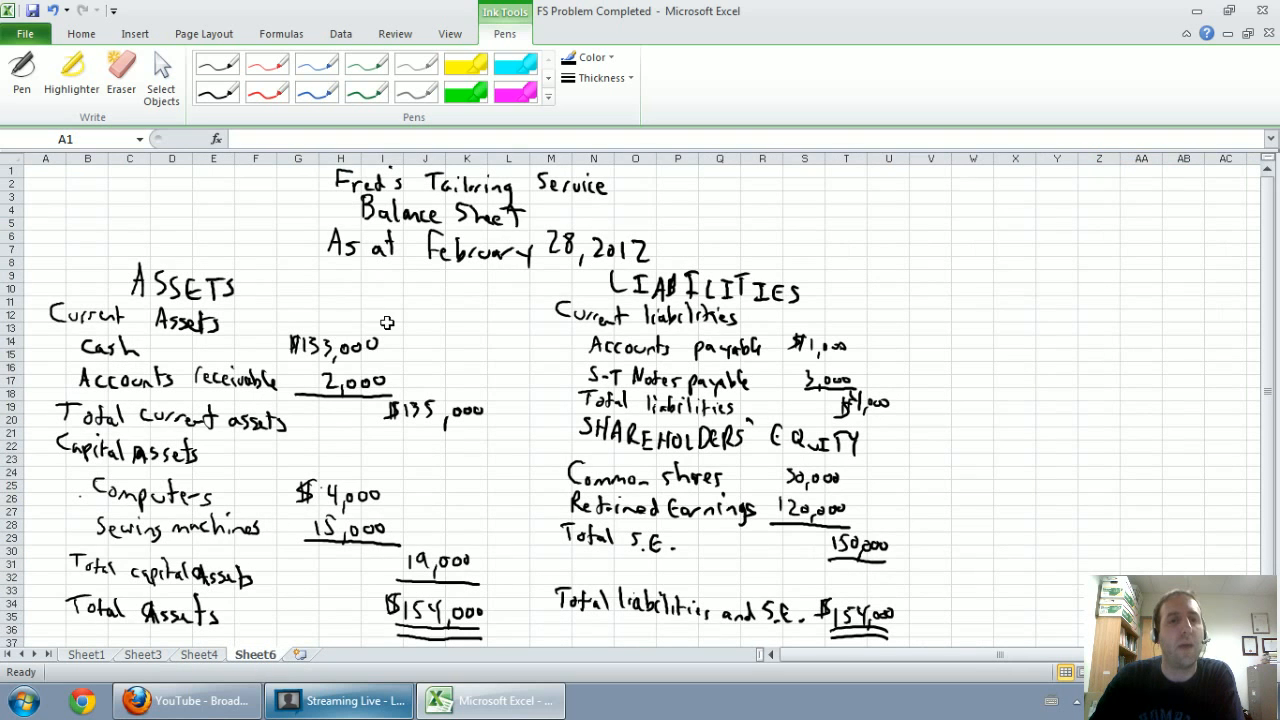
mouse_move(390, 320)
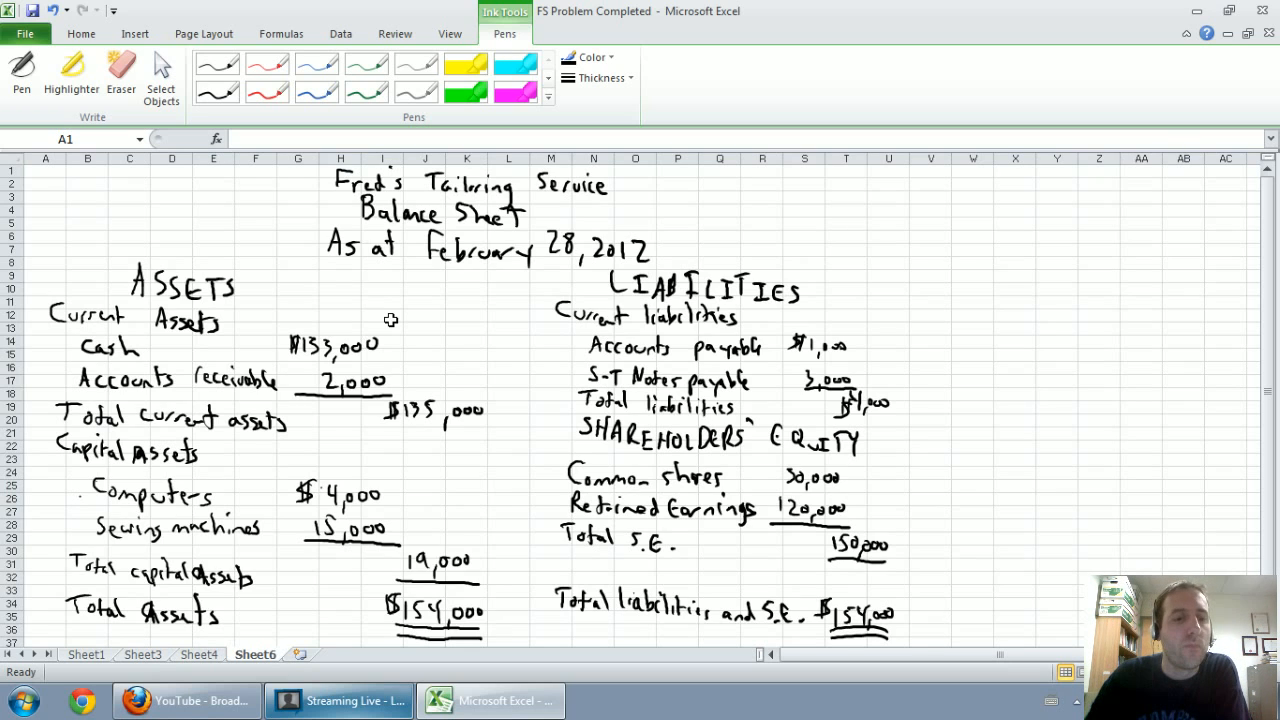
mouse_move(156, 660)
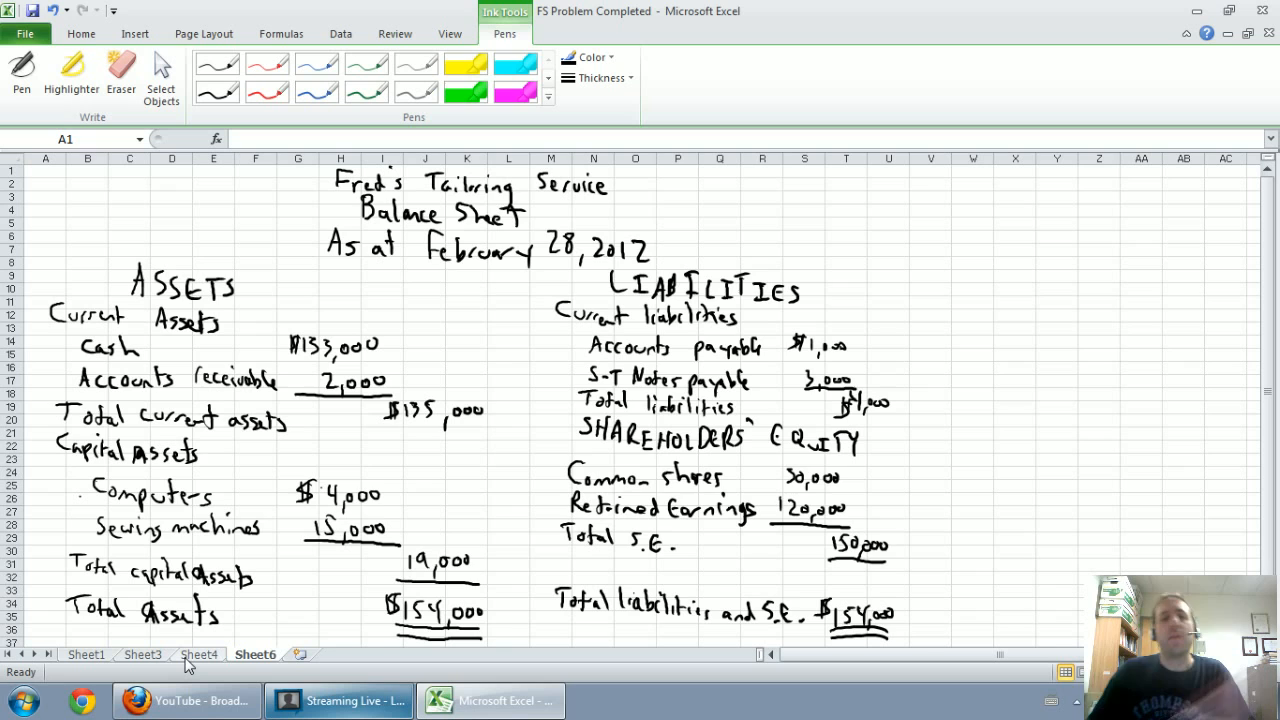
mouse_move(164, 664)
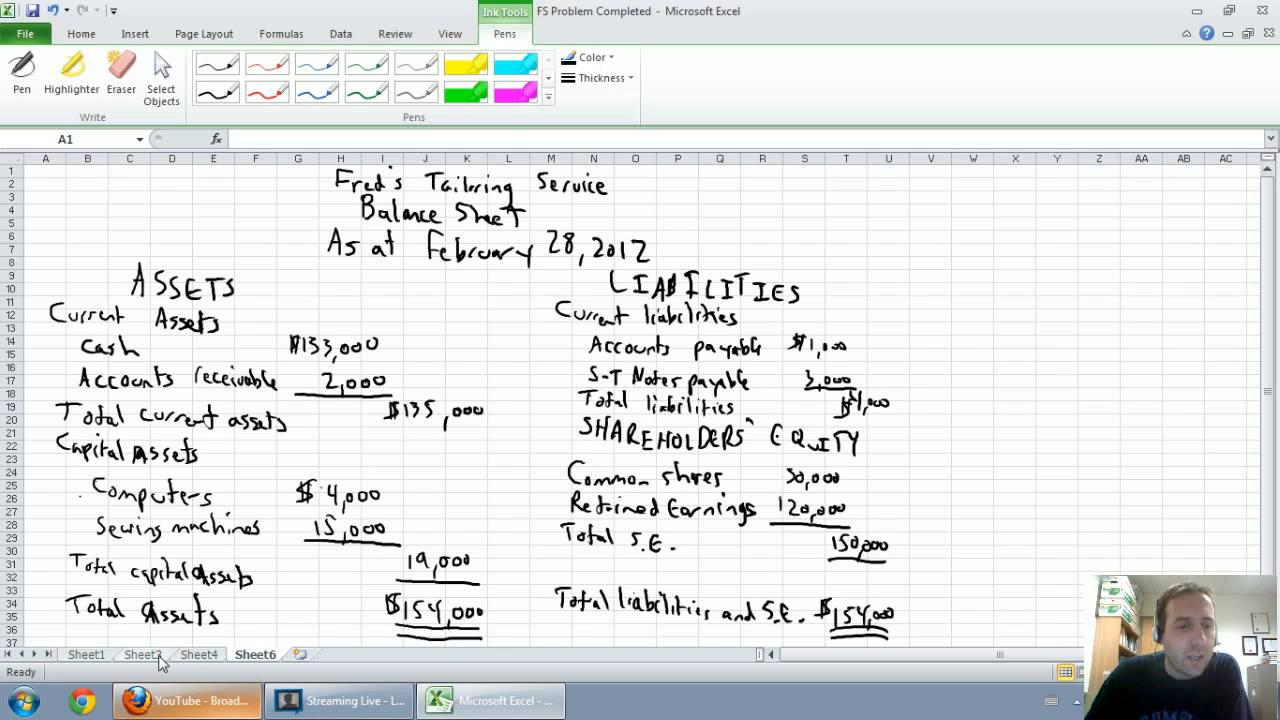
click(142, 654)
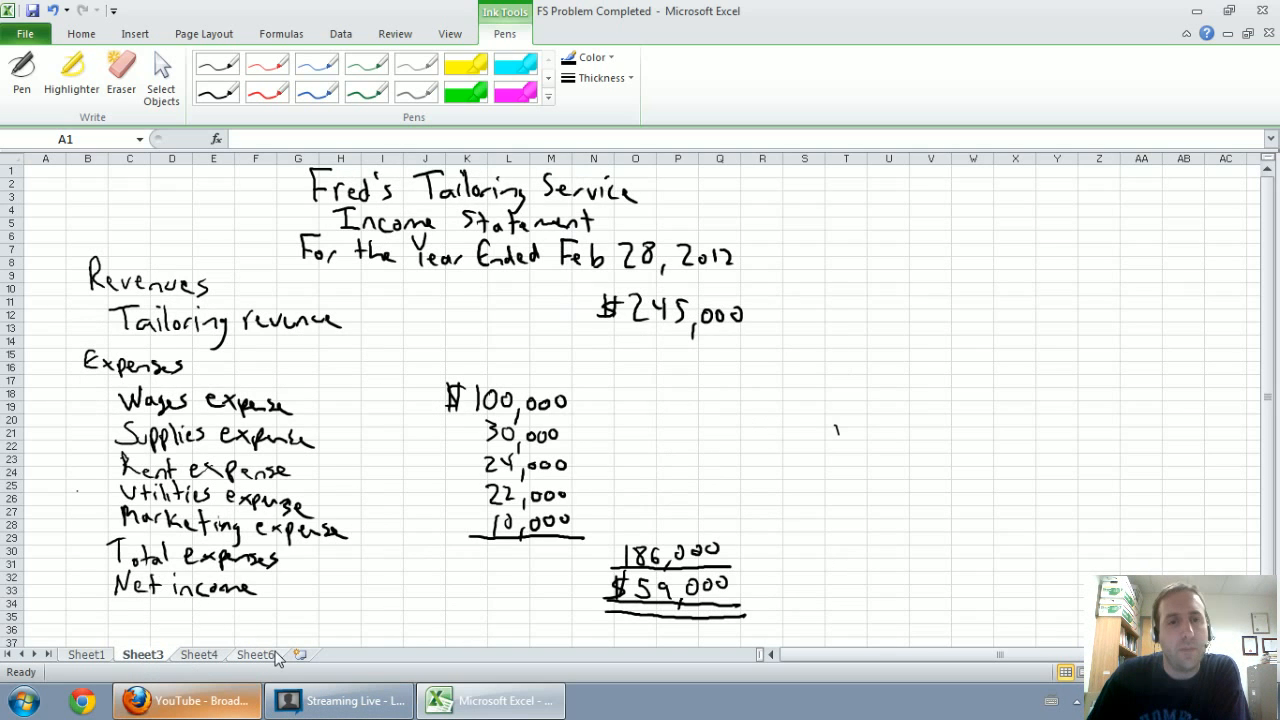
mouse_move(538, 364)
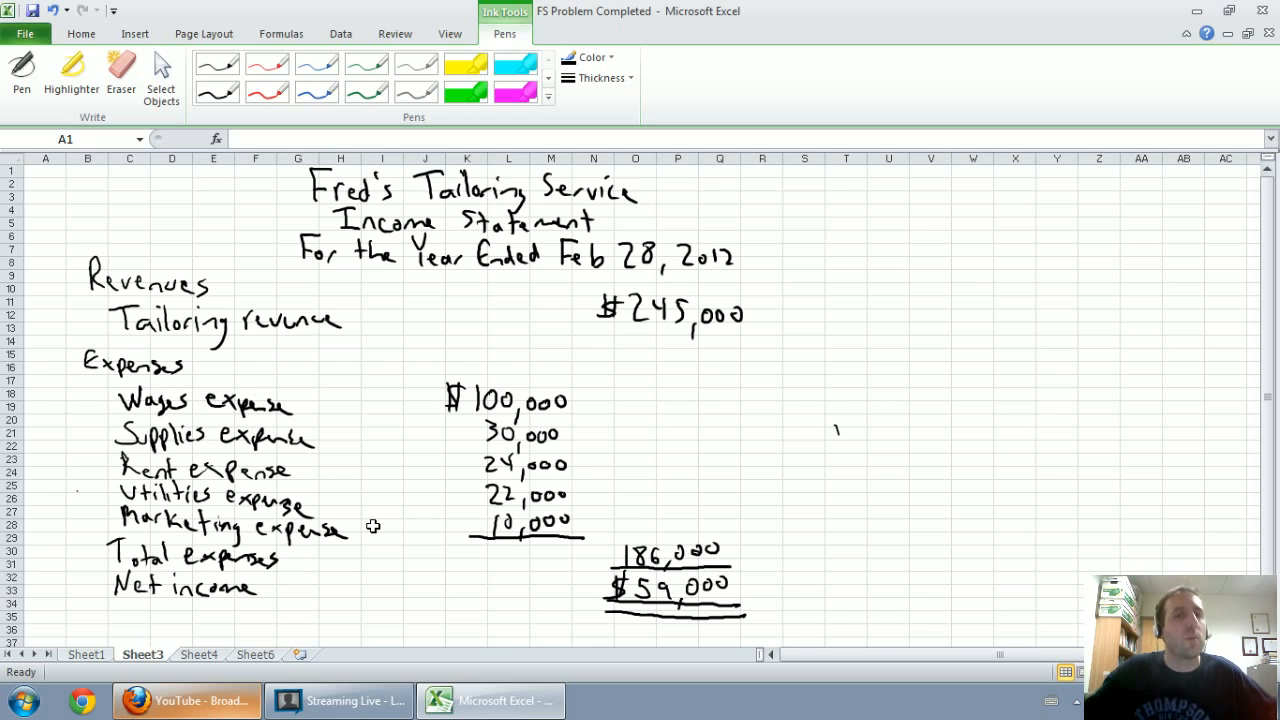
click(256, 654)
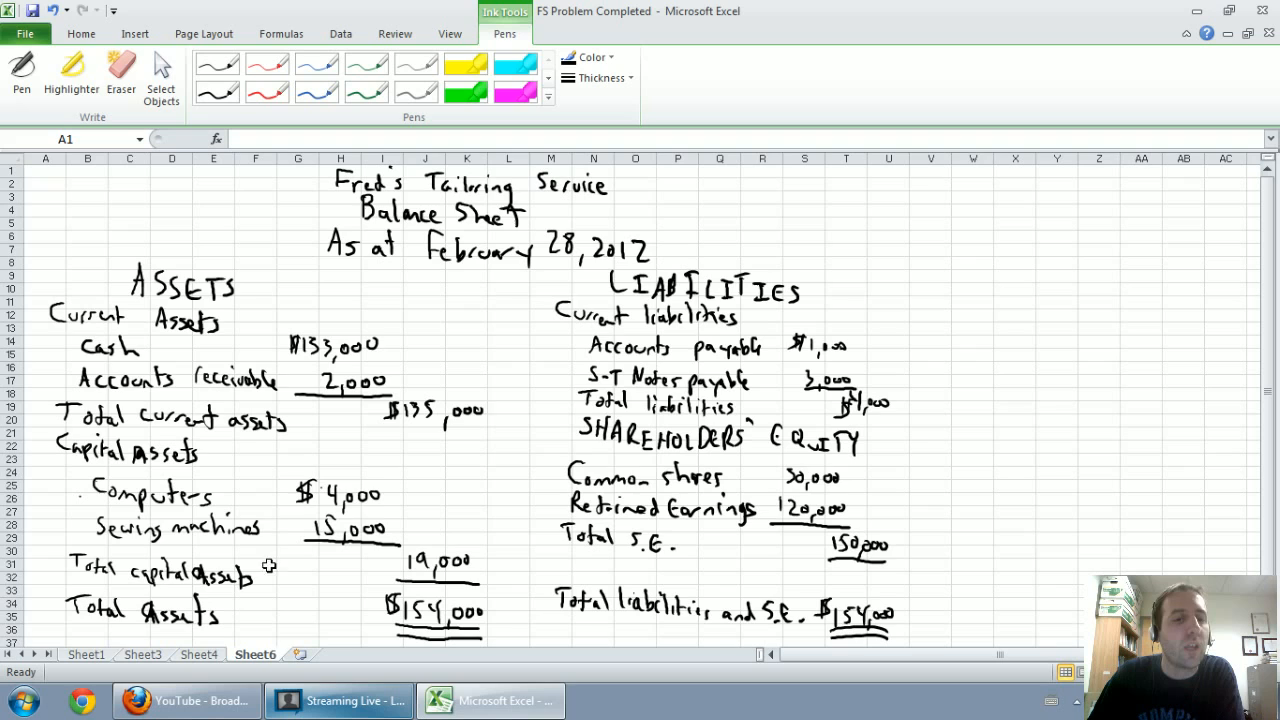
mouse_move(174, 220)
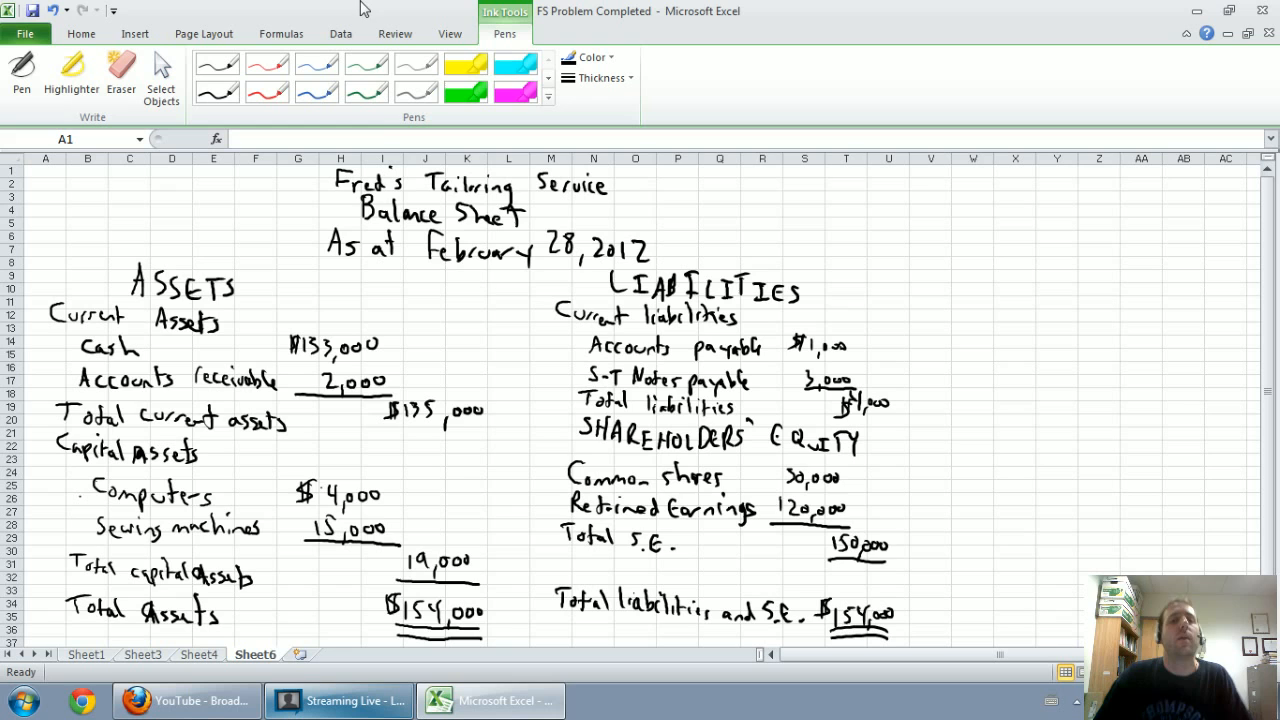
click(142, 654)
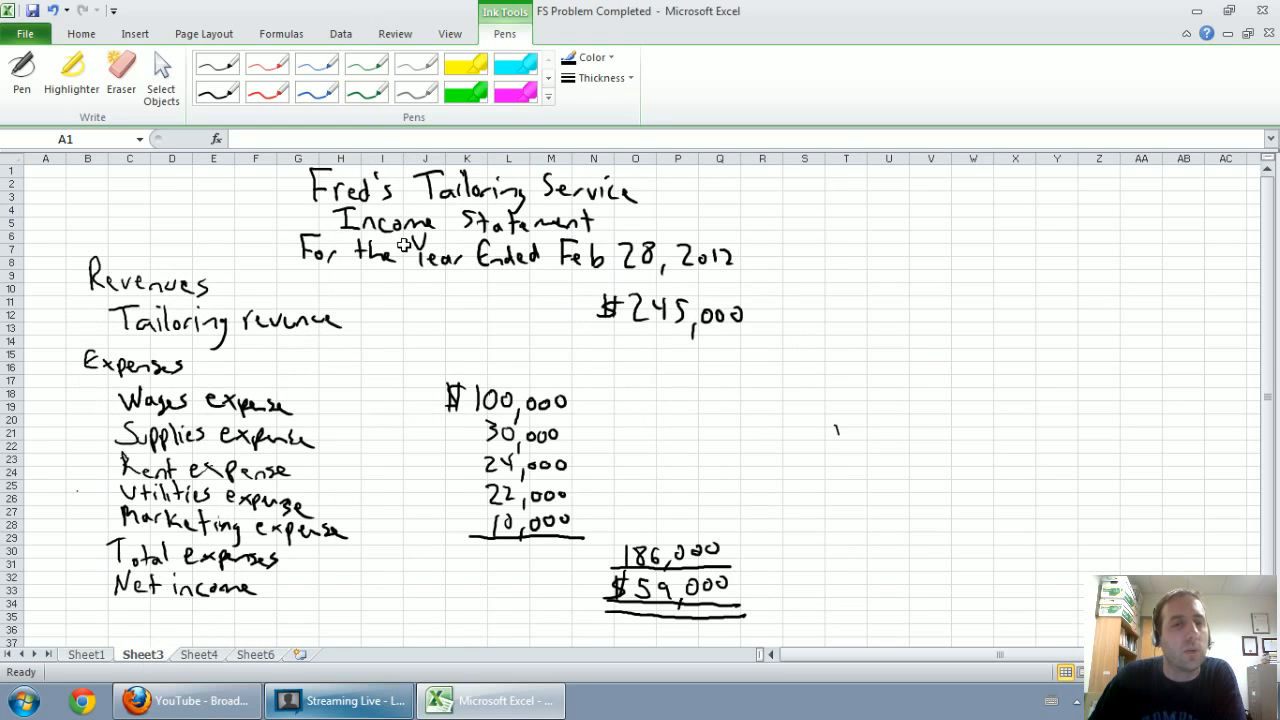
click(256, 654)
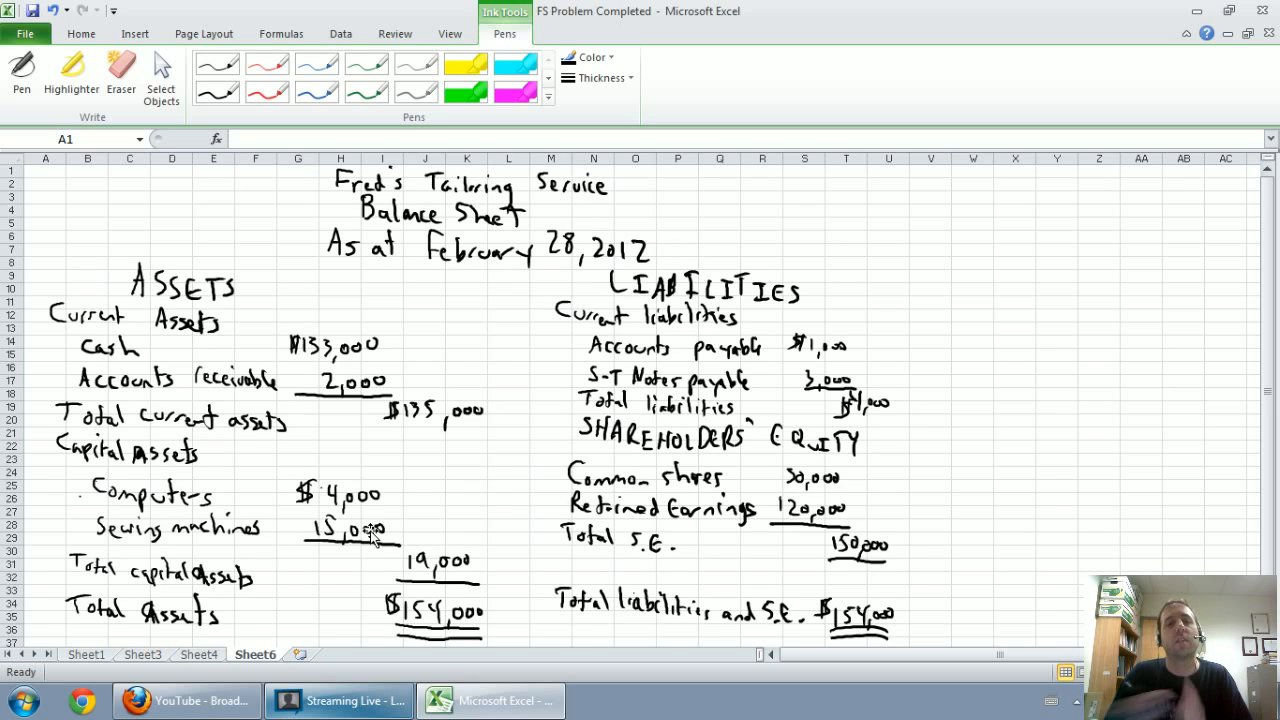
click(142, 654)
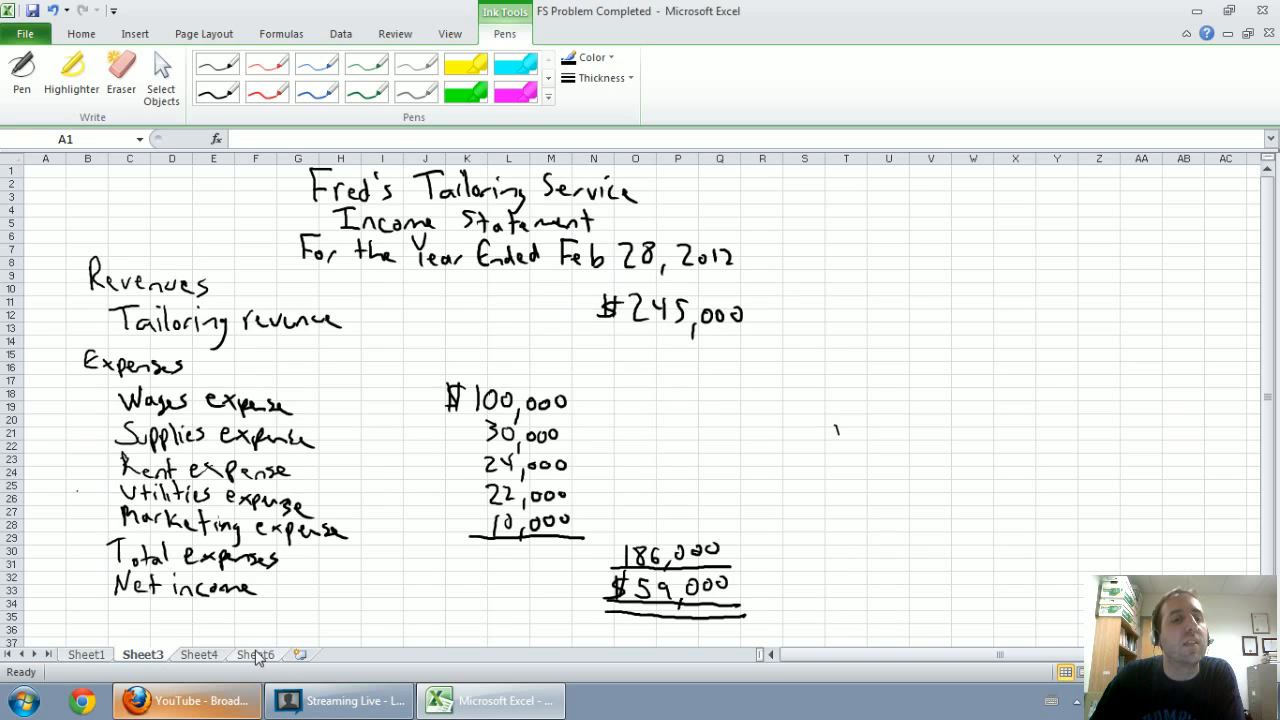
click(256, 654)
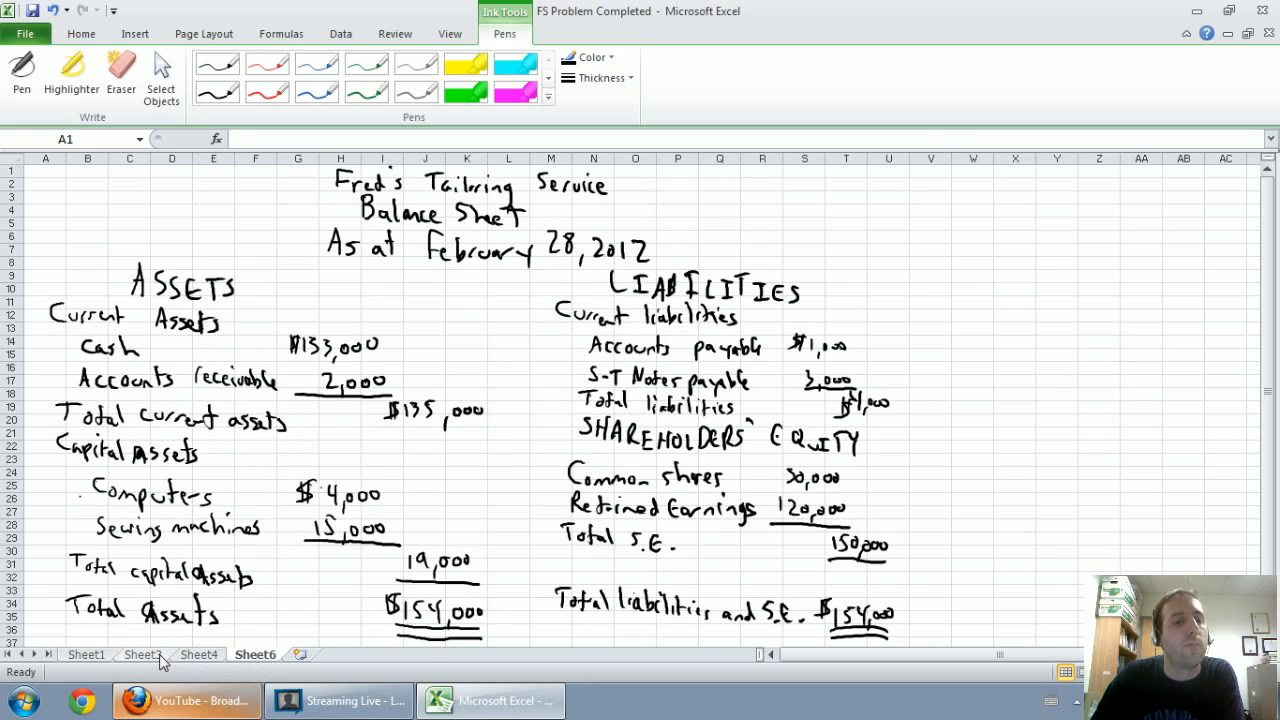
click(142, 654)
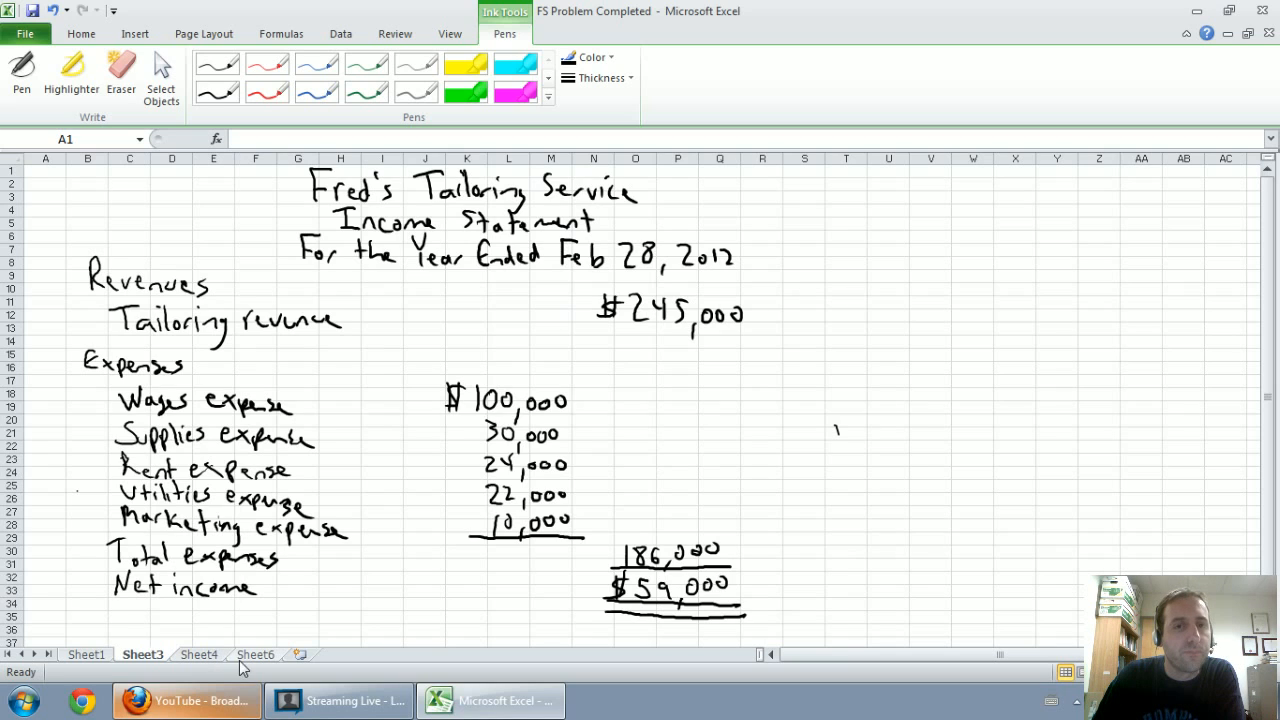
mouse_move(260, 640)
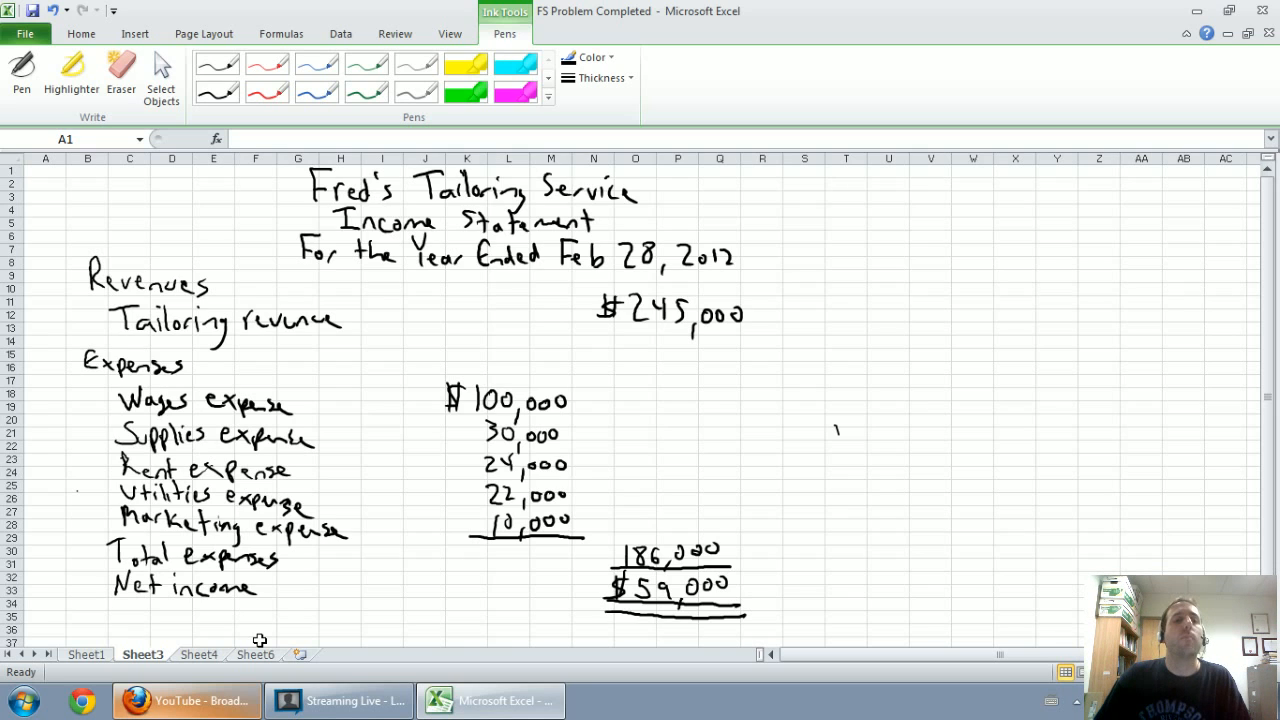
click(670, 576)
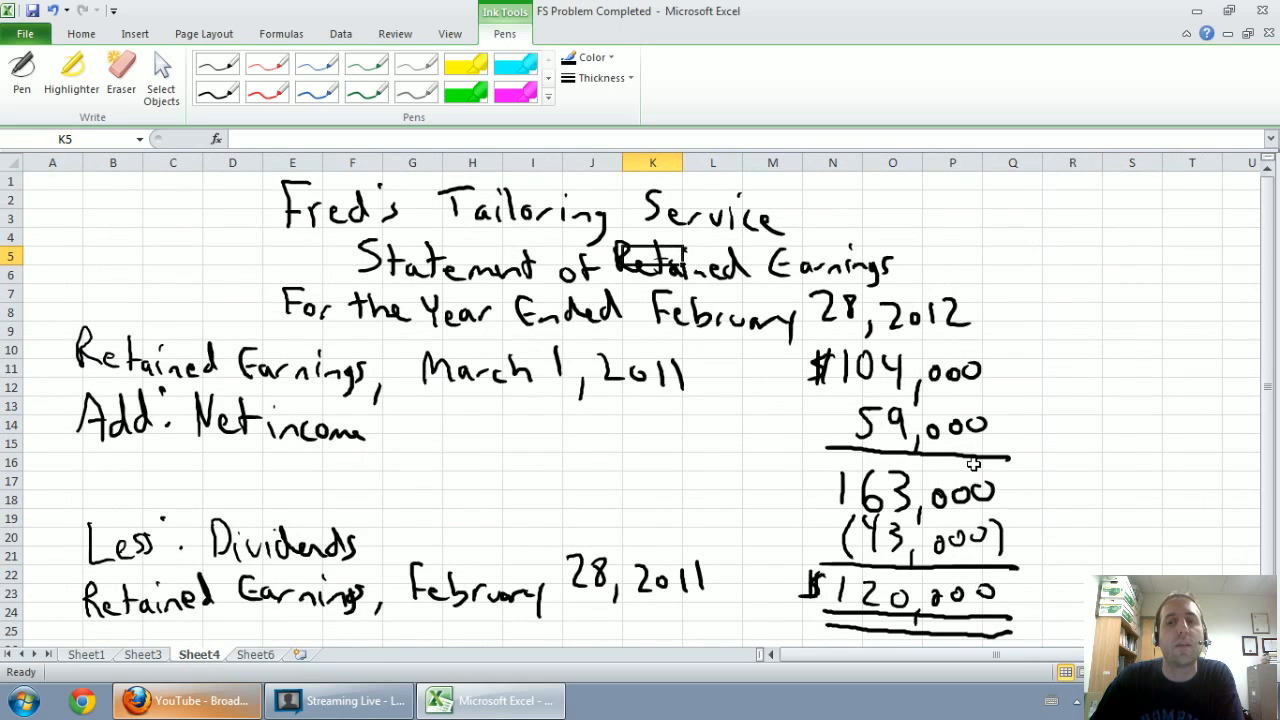
click(1012, 424)
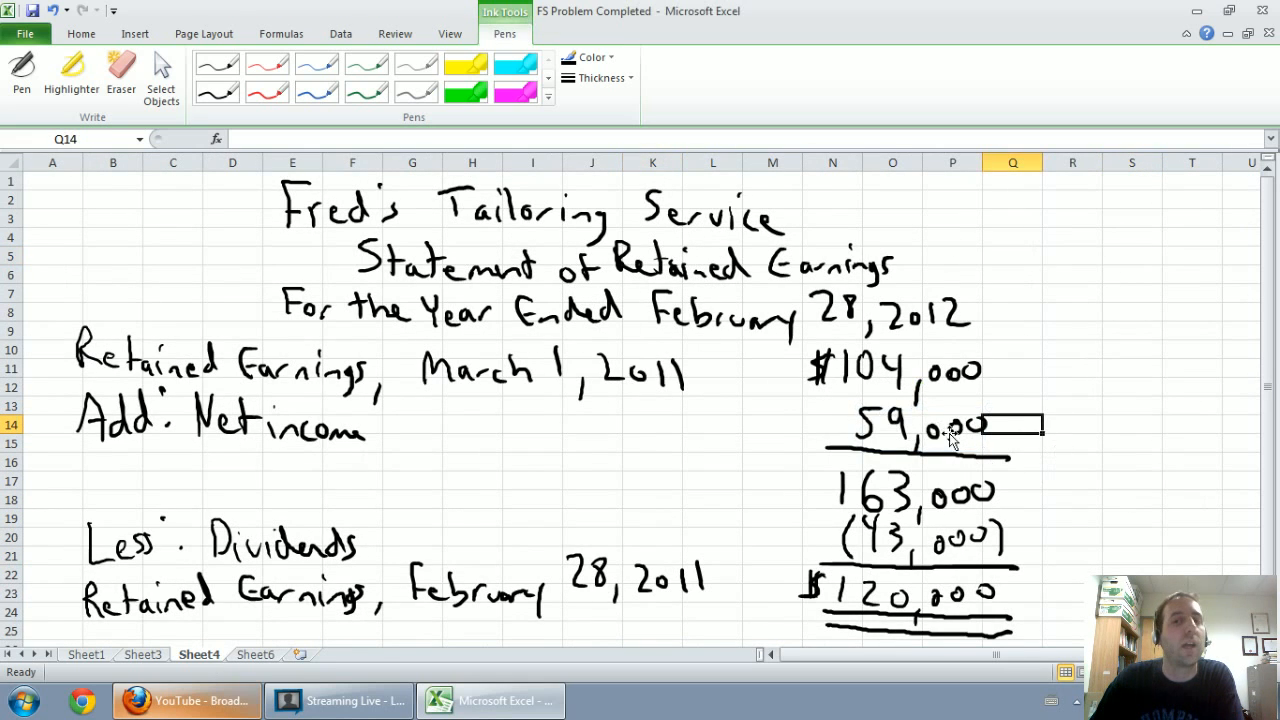
click(904, 424)
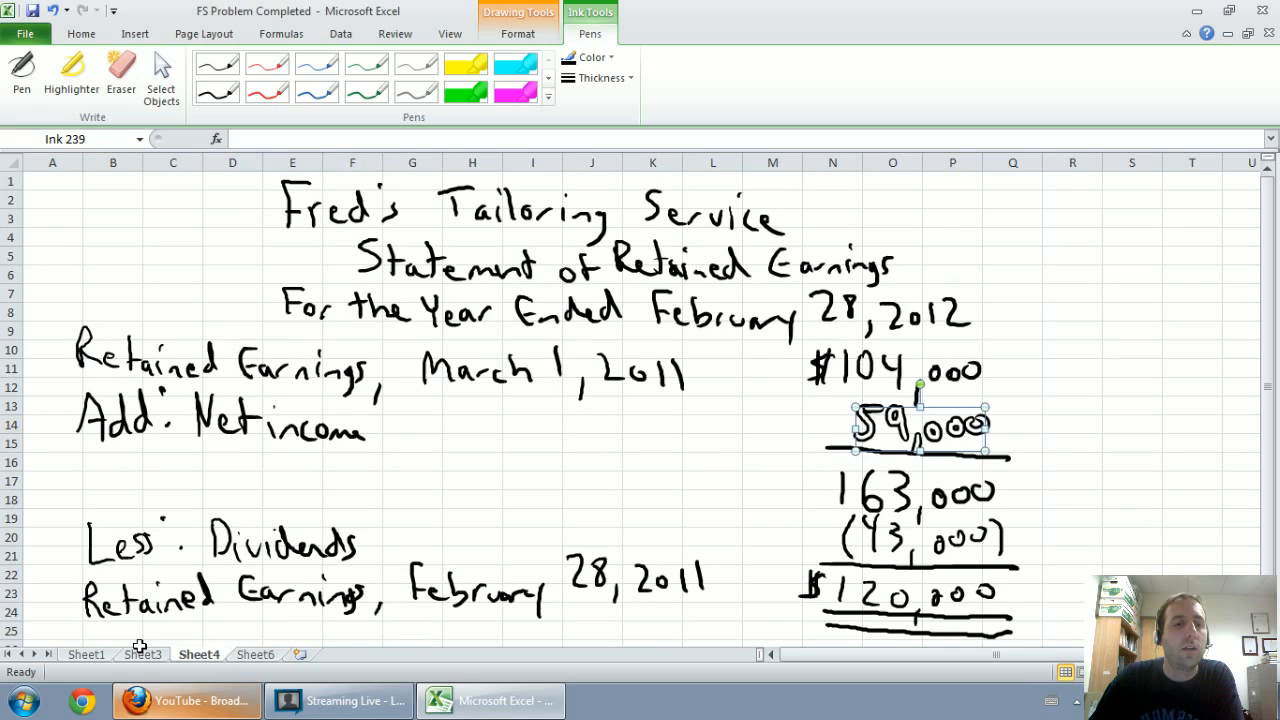
click(144, 654)
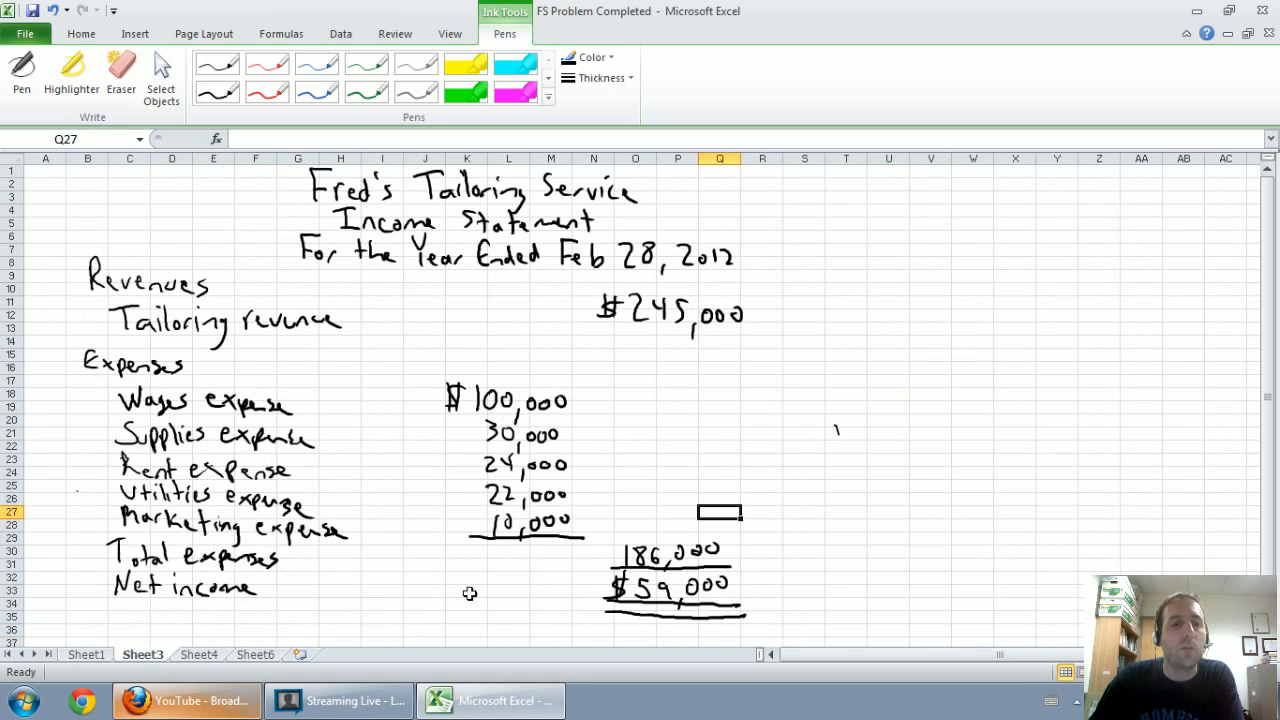
click(664, 564)
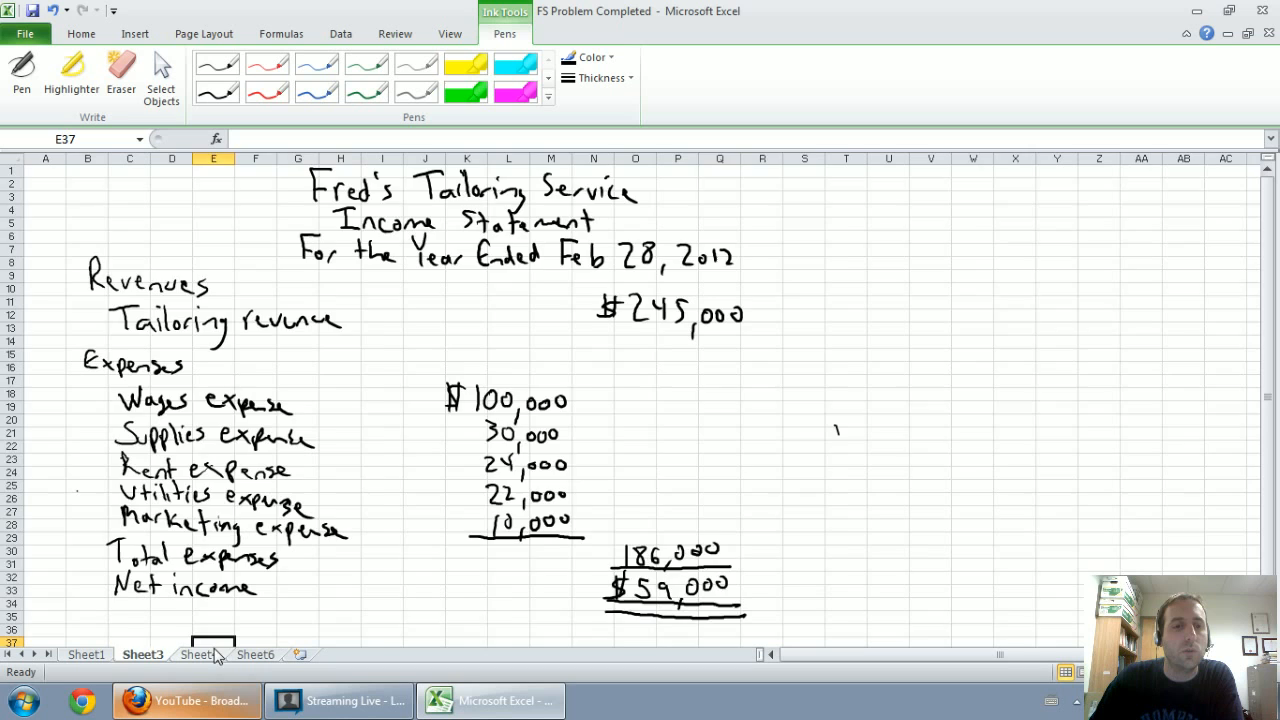
click(198, 654)
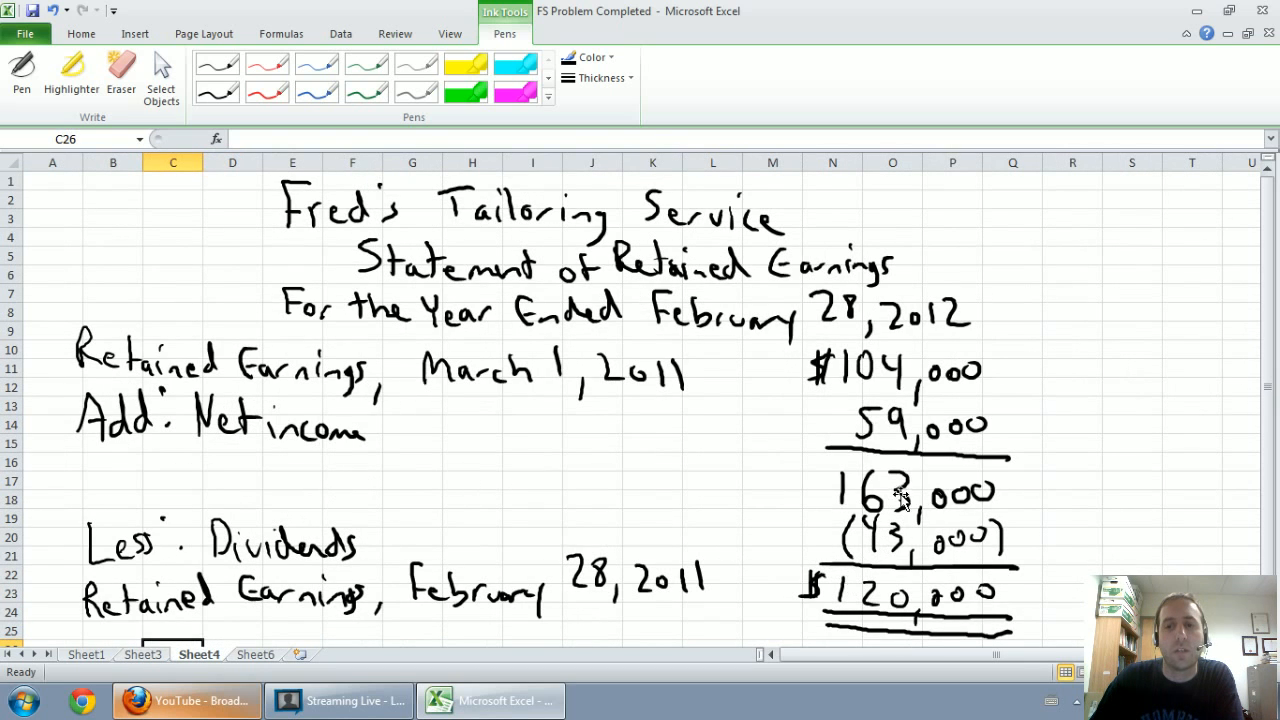
click(916, 424)
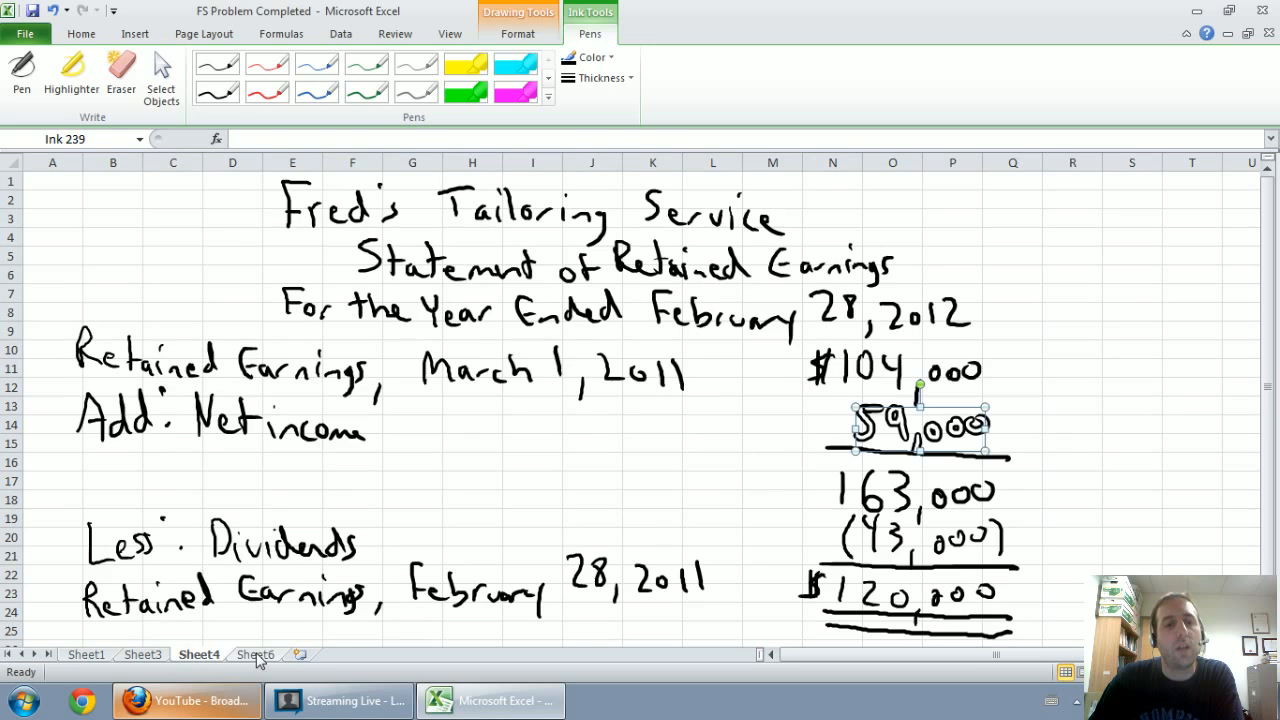
click(256, 654)
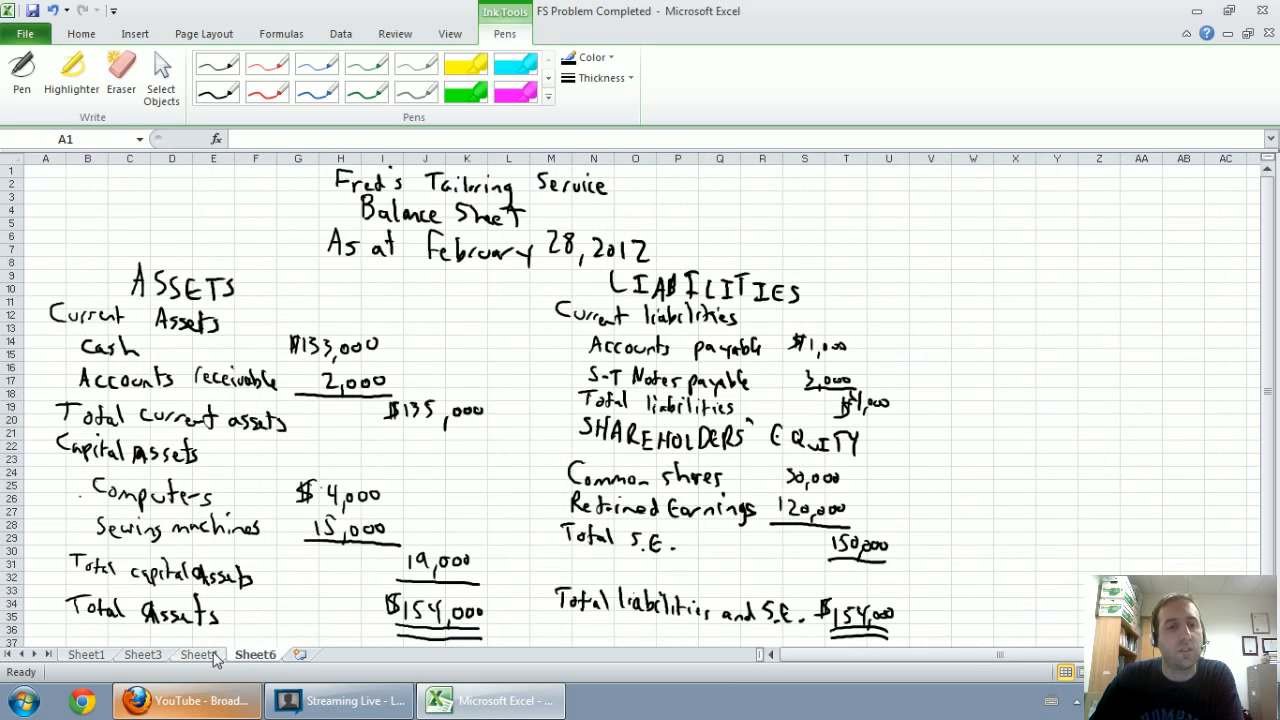
click(198, 654)
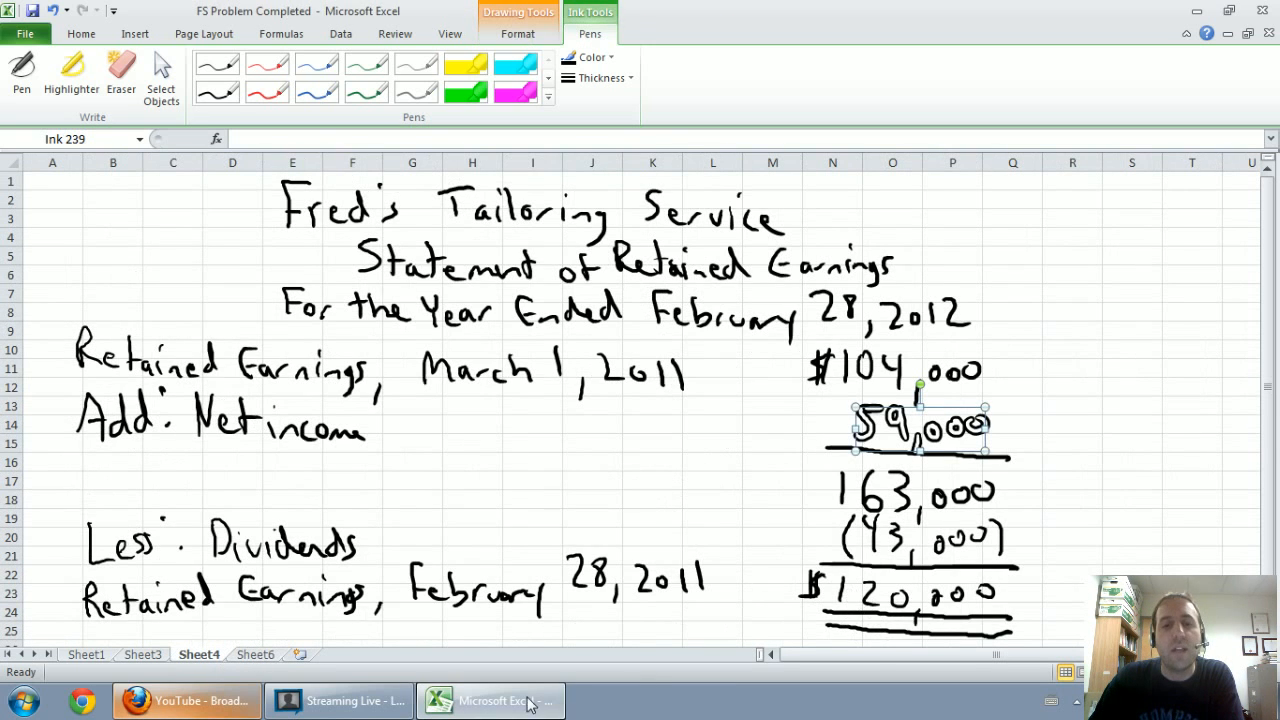
click(256, 654)
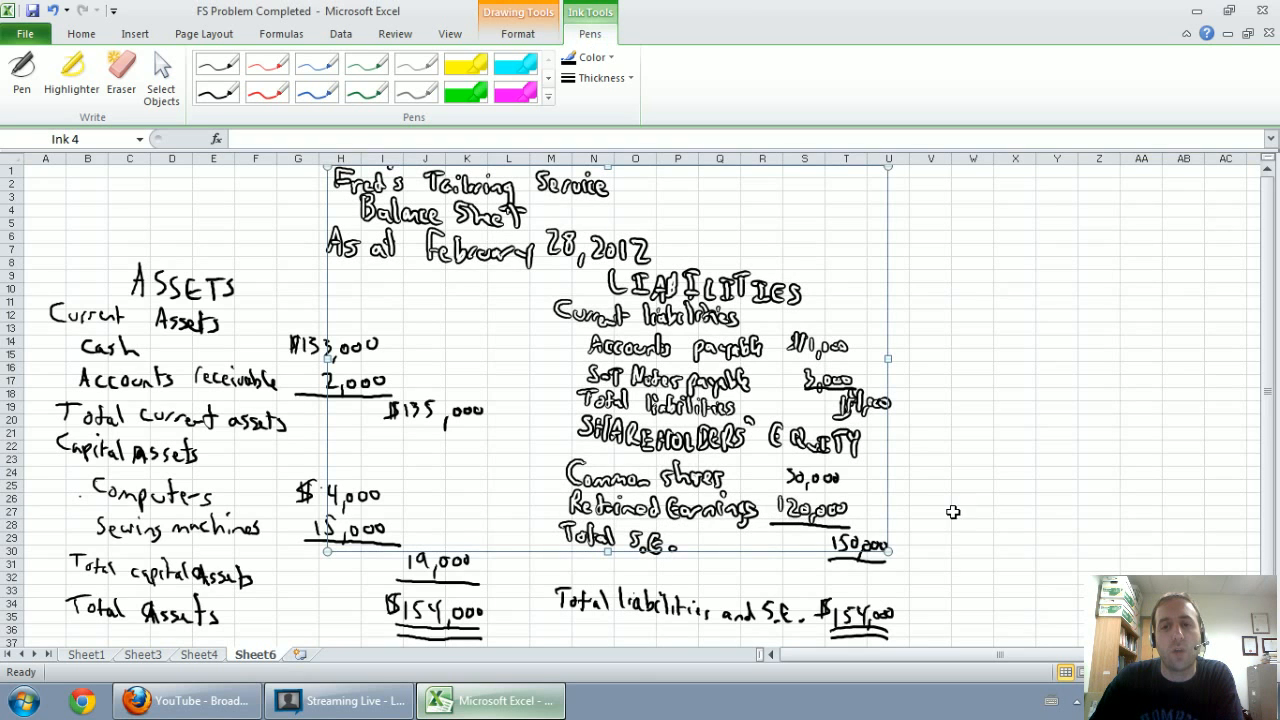
click(970, 512)
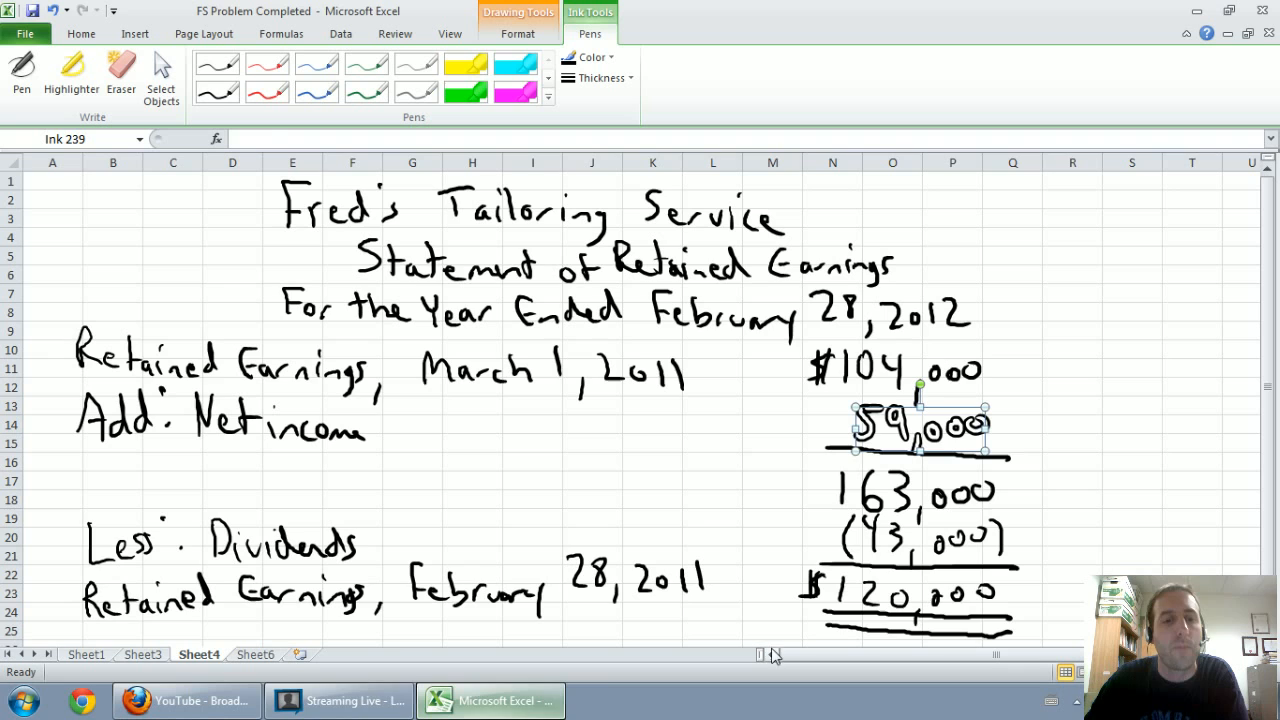
Step: Read the ratio-calculation requirement on Sheet1, then show Fred's Tailoring Service balance sheet
click(84, 654)
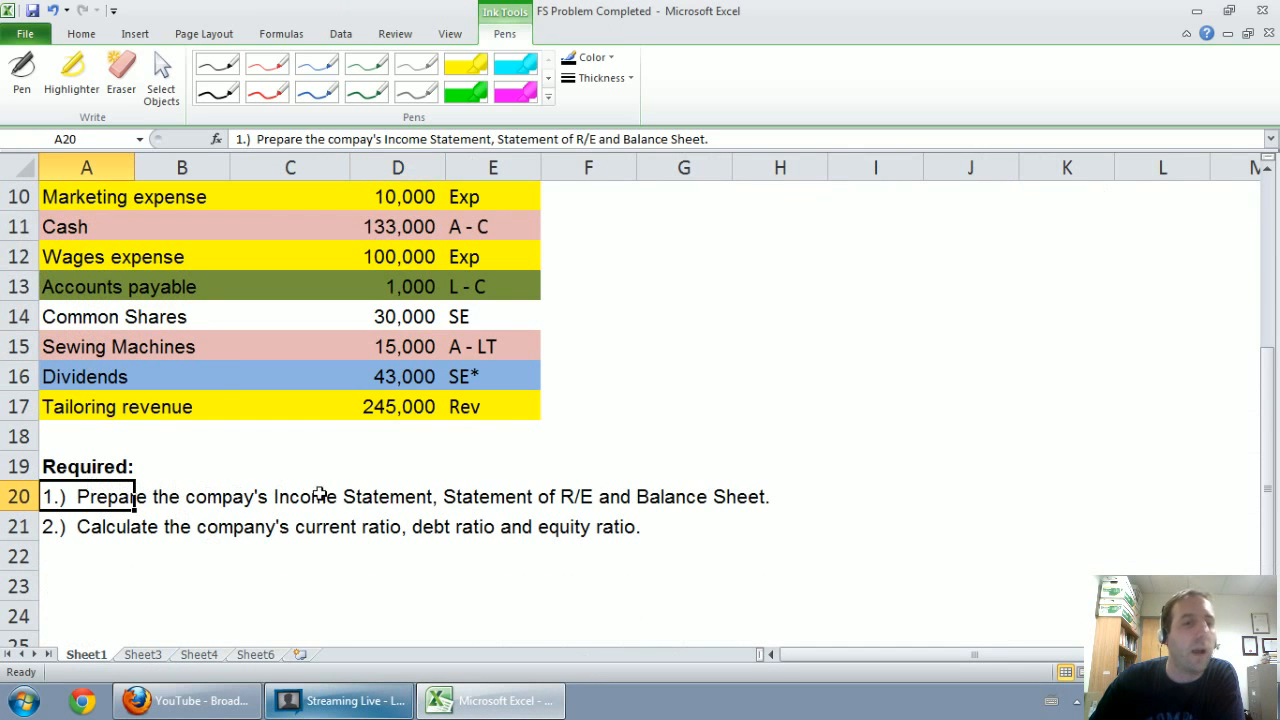
mouse_move(570, 502)
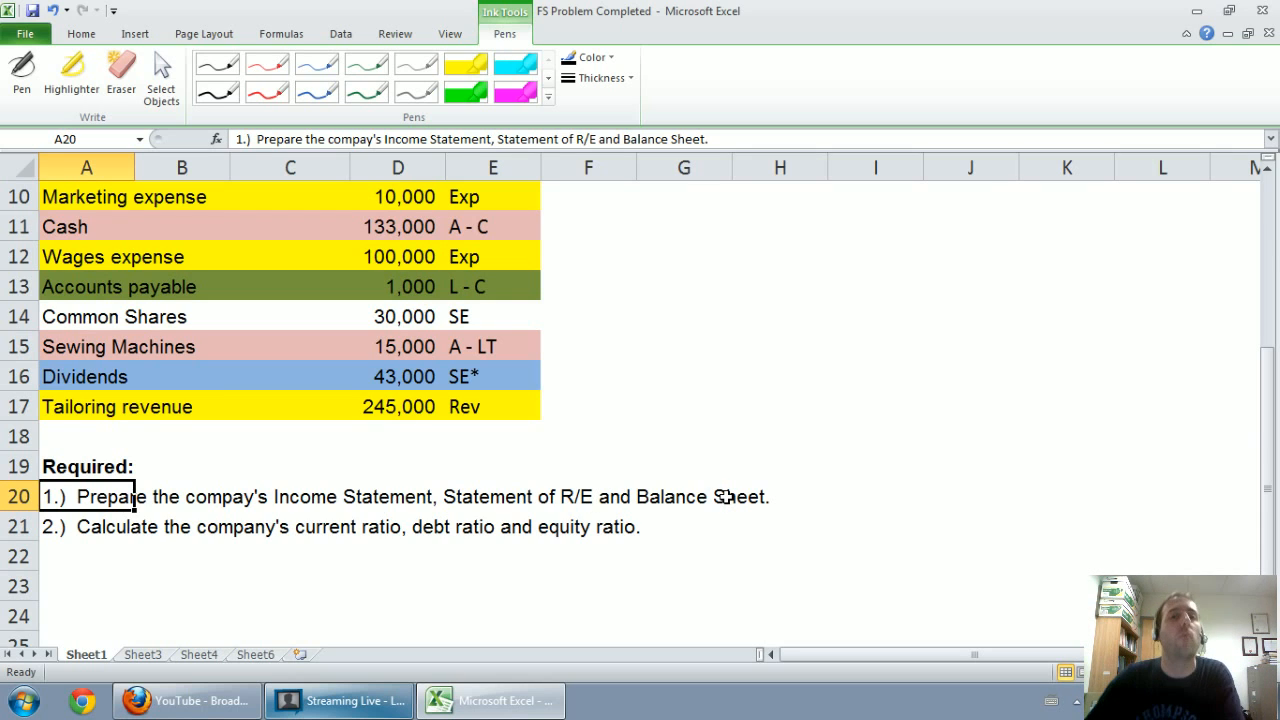
click(86, 528)
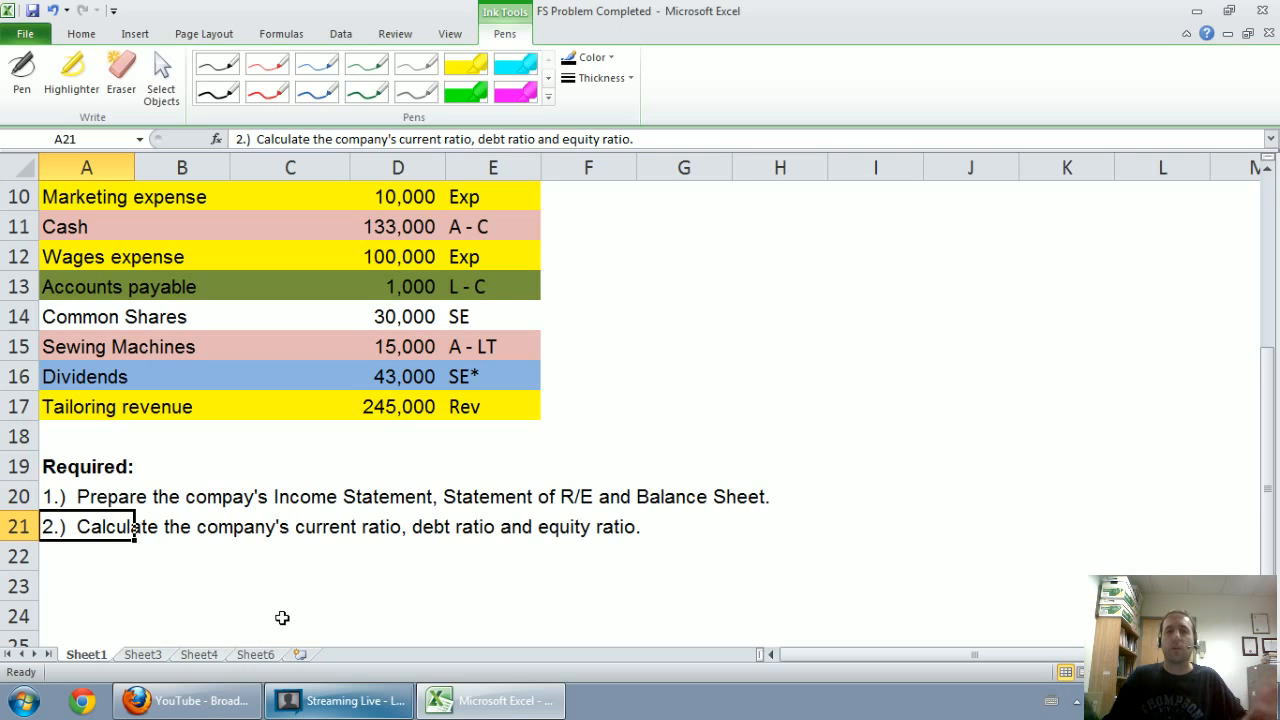
mouse_move(378, 604)
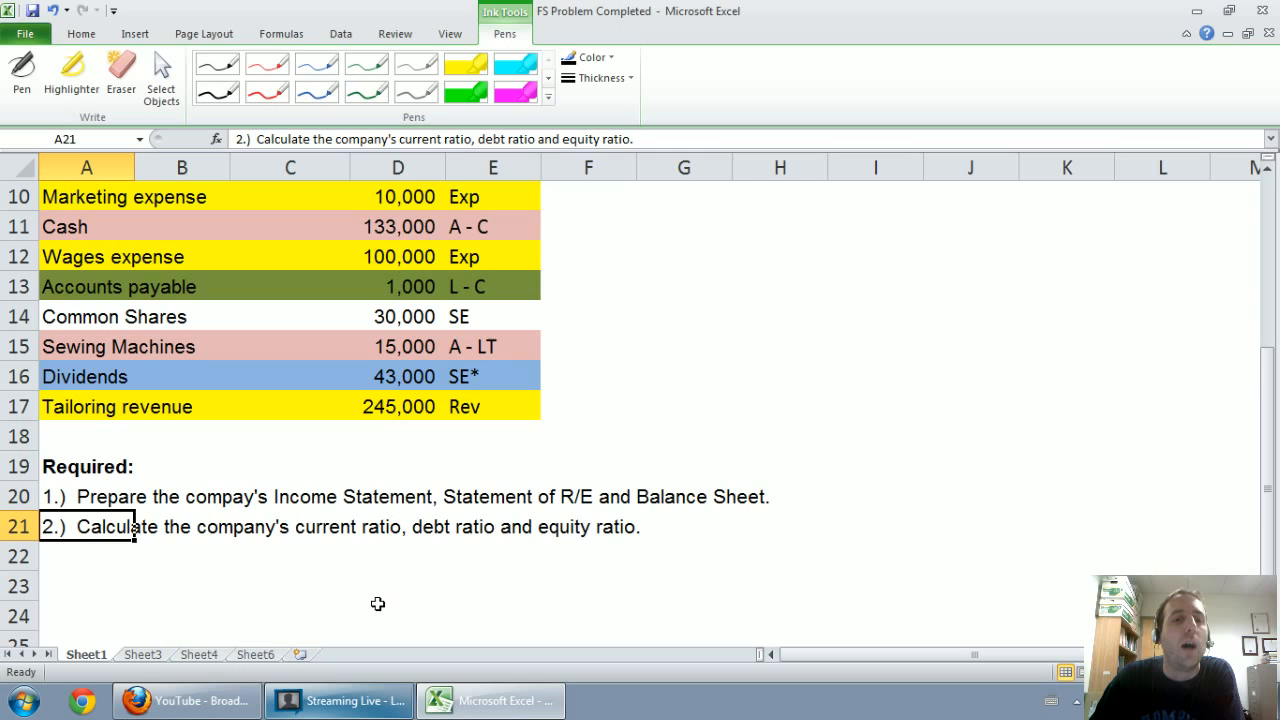
mouse_move(334, 532)
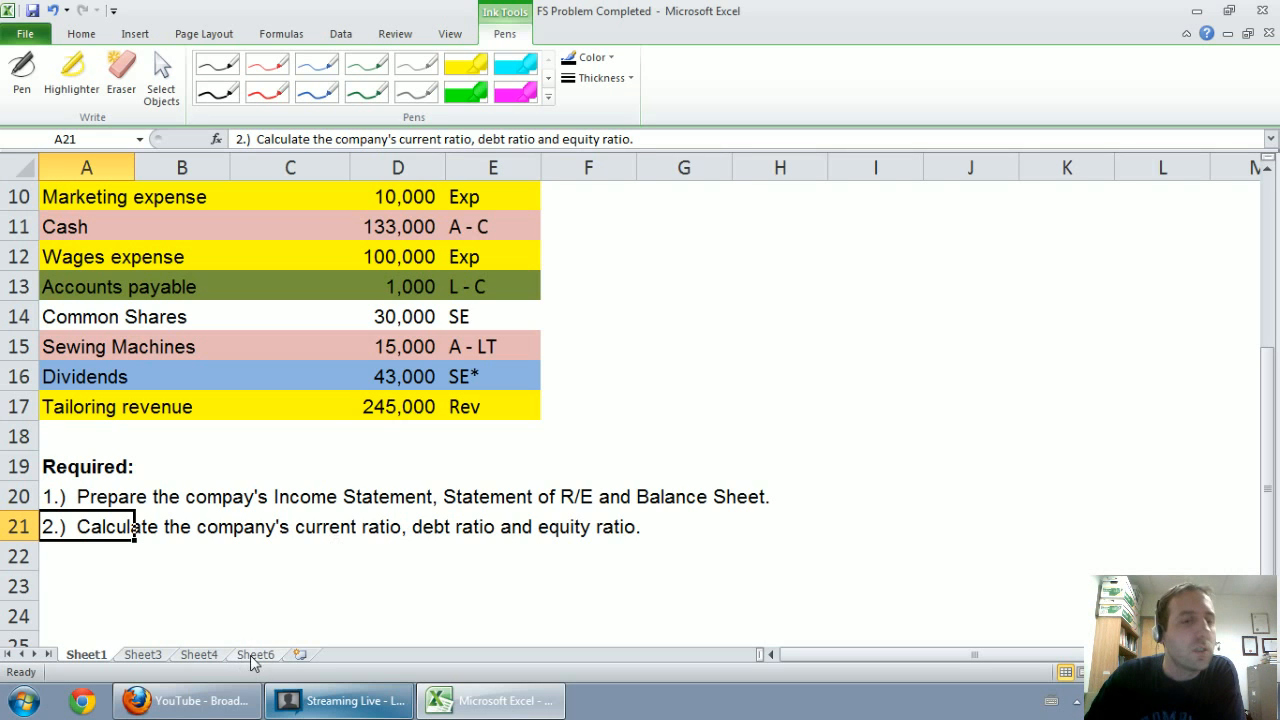
click(256, 654)
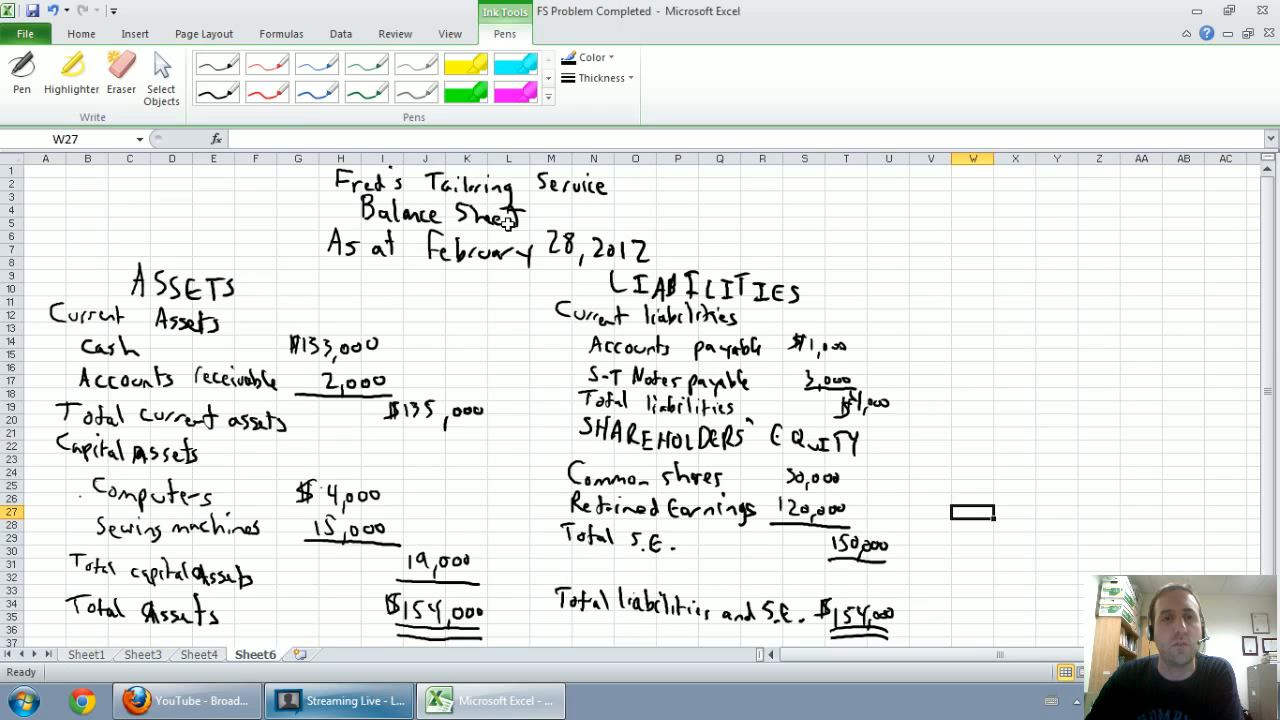
Step: Handwrite the current ratio CA/CL = 135k/4 in red ink beside the balance sheet
click(268, 92)
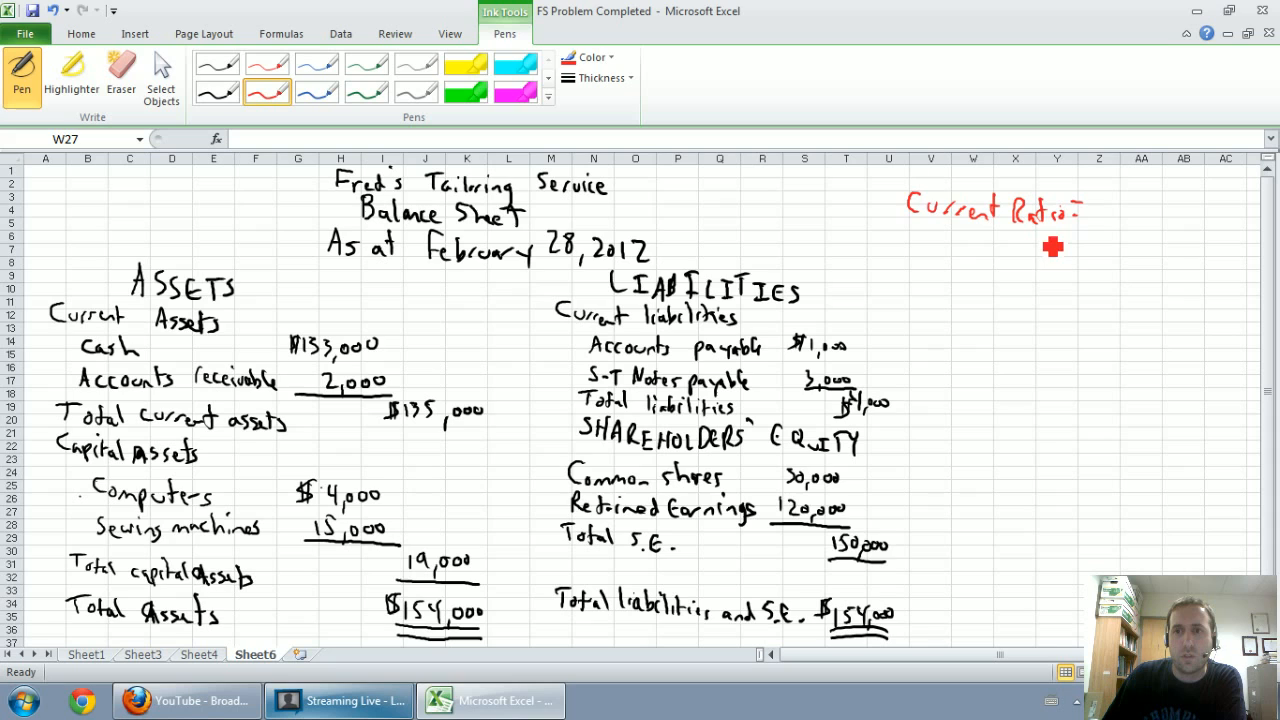
drag(1000, 248, 1040, 270)
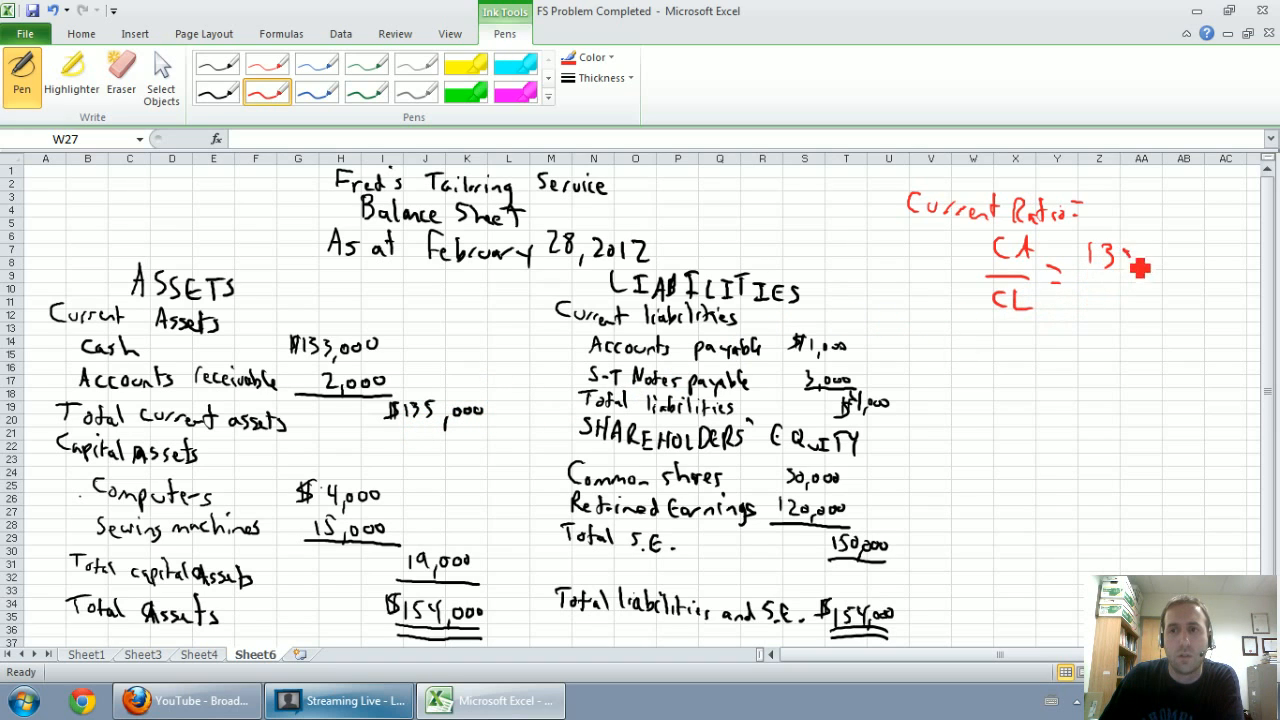
drag(1120, 256, 1170, 290)
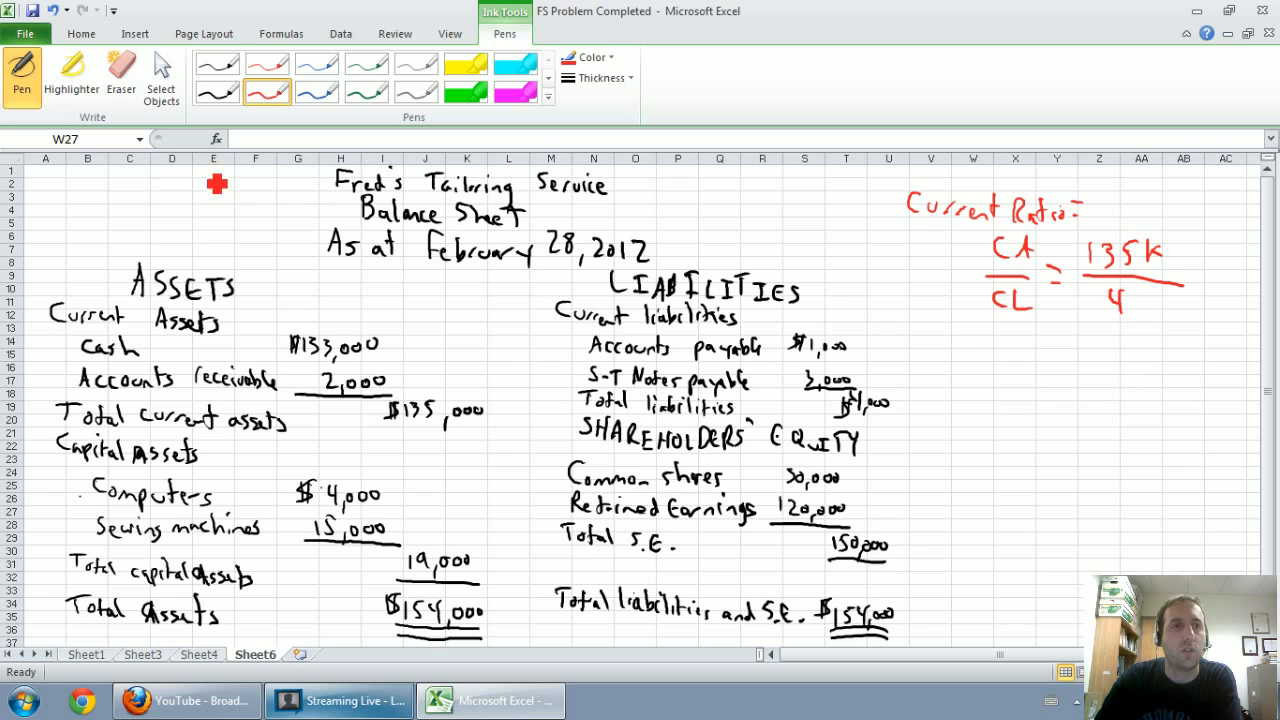
Step: Compute =135000/40000 in a cell beside the current ratio to get 33.75
click(80, 32)
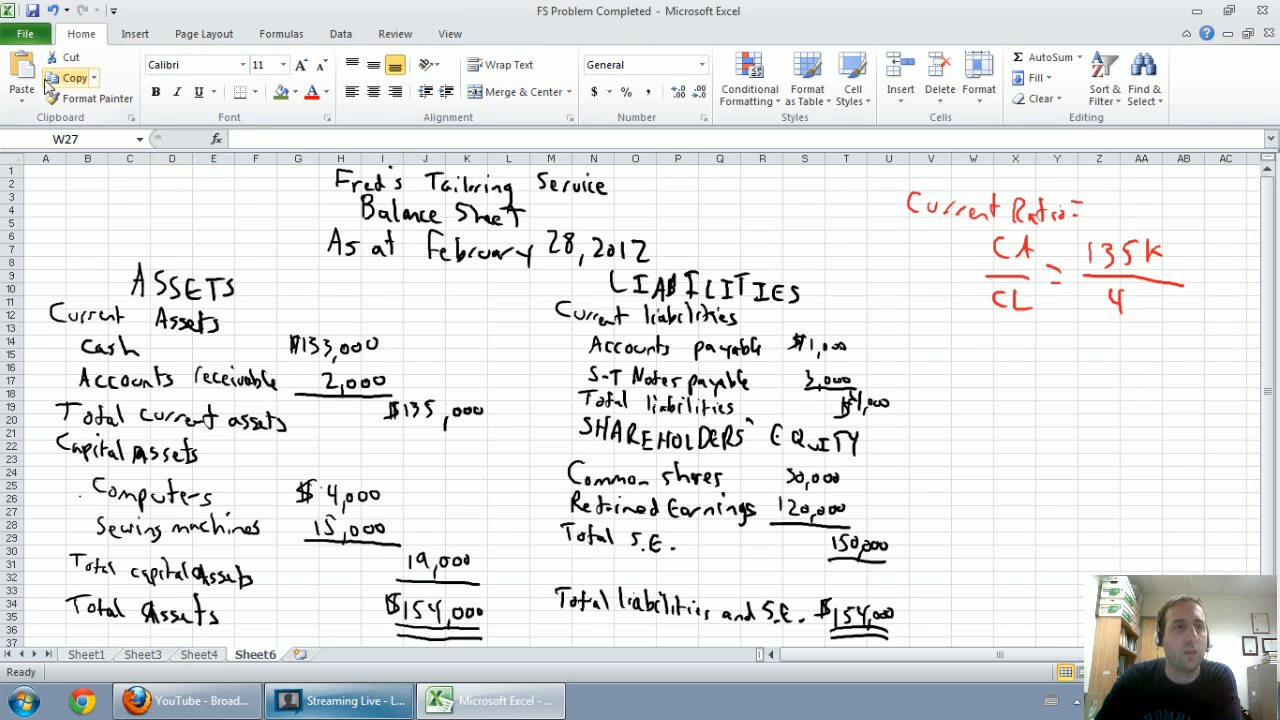
click(1224, 250)
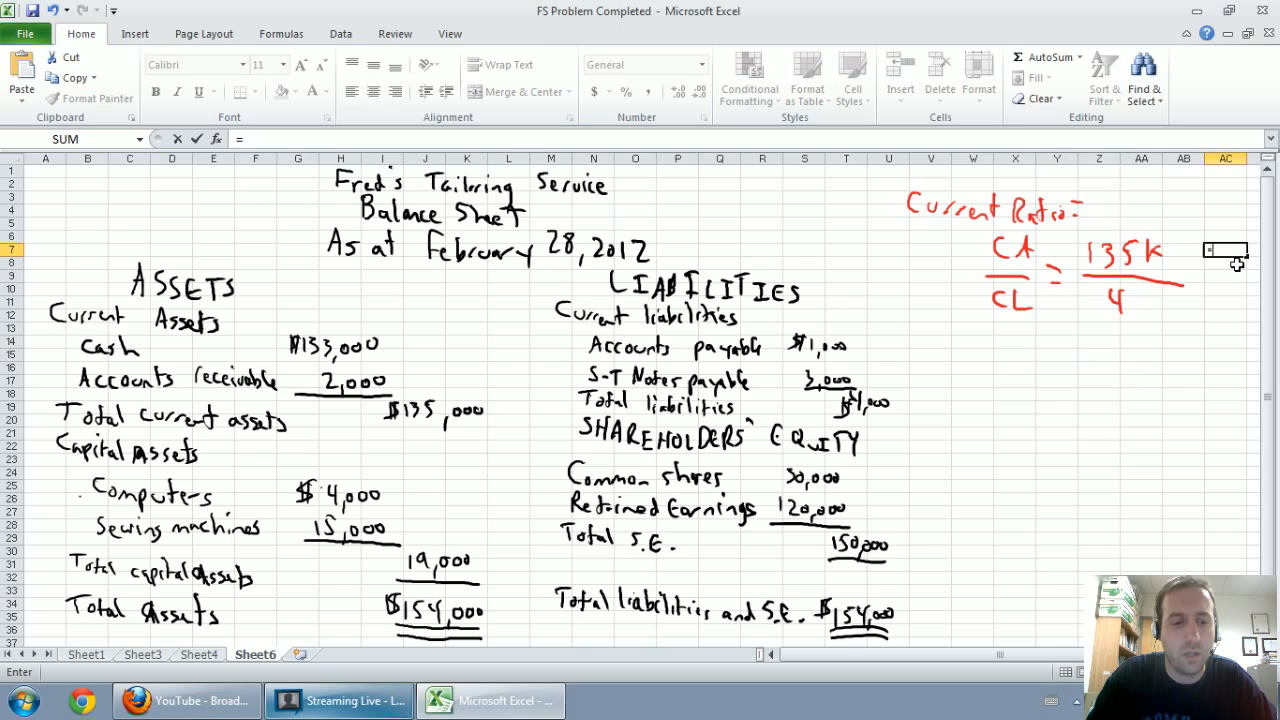
text(=135000)
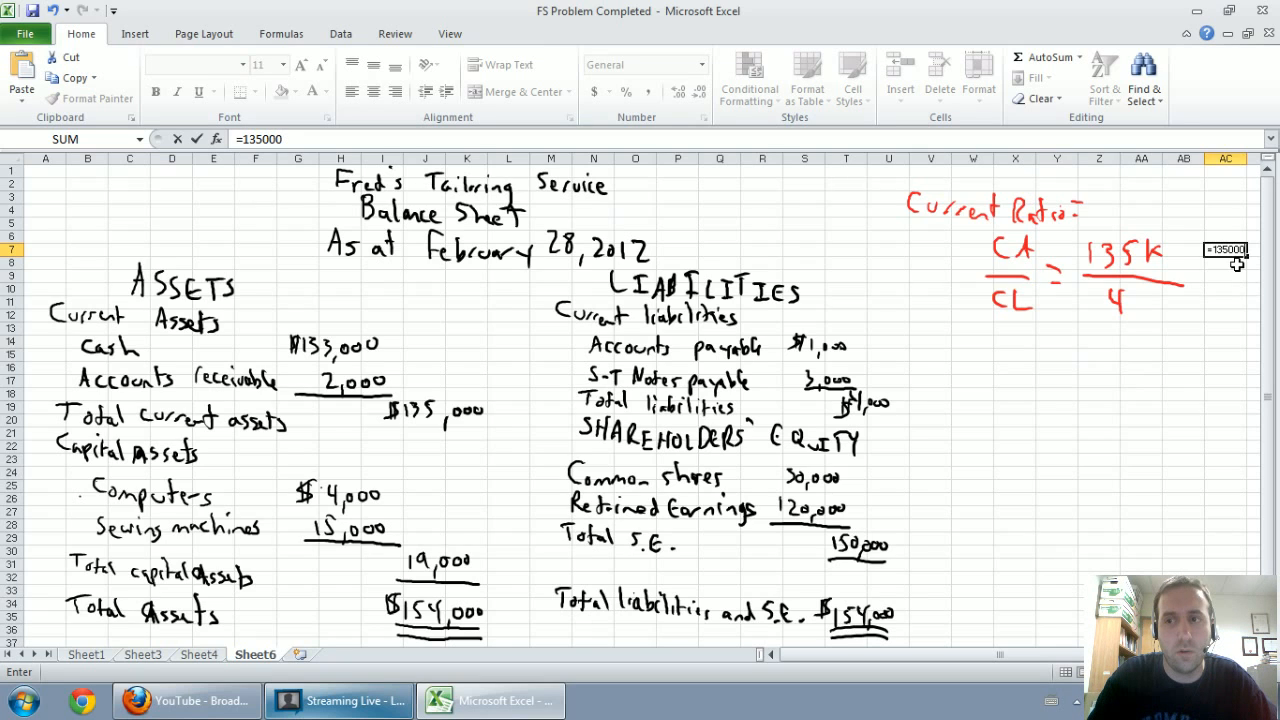
text(/40000)
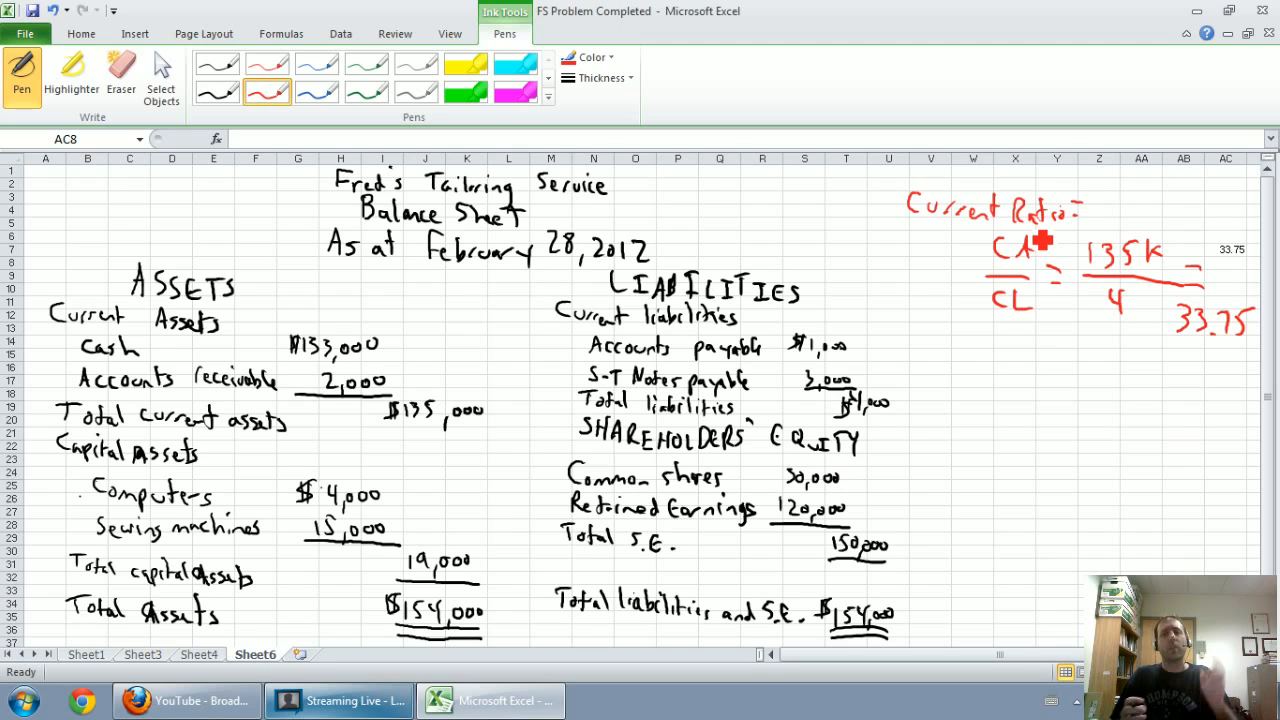
mouse_move(1130, 296)
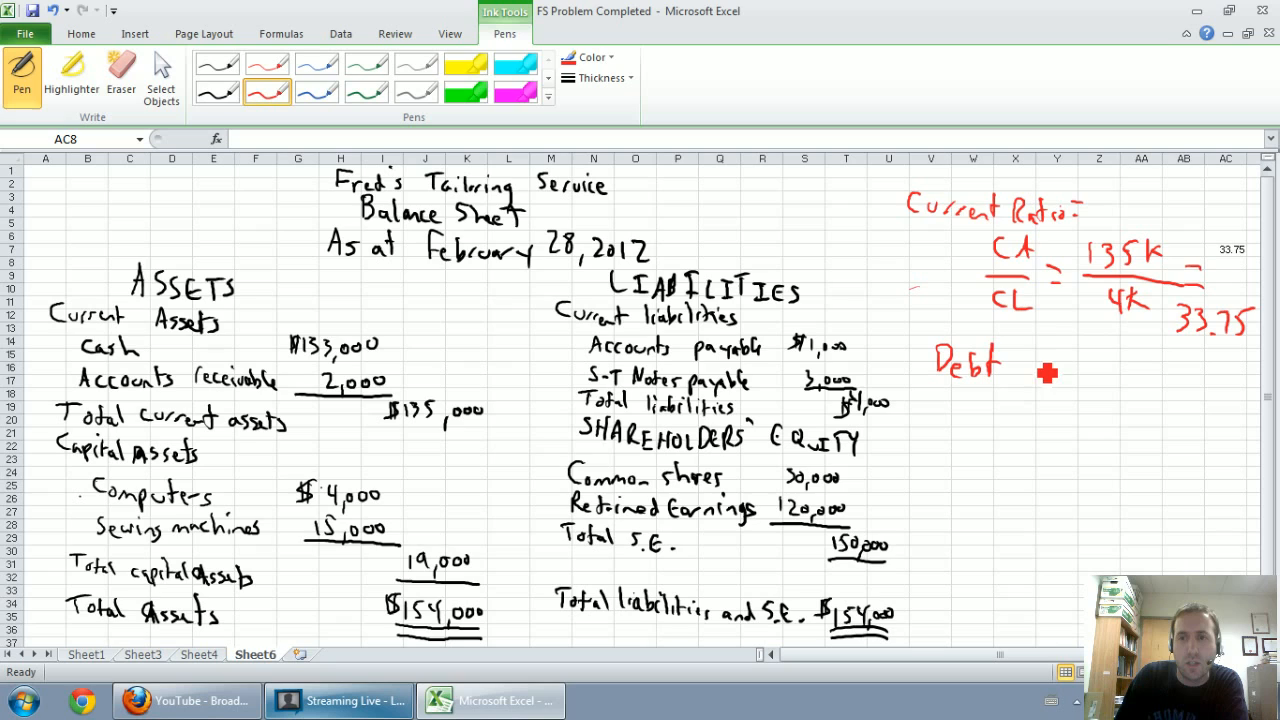
Step: Handwrite the debt ratio TL/TA = 4k/154k in red and compute =4/154 in a cell beside it
drag(1024, 364, 1104, 370)
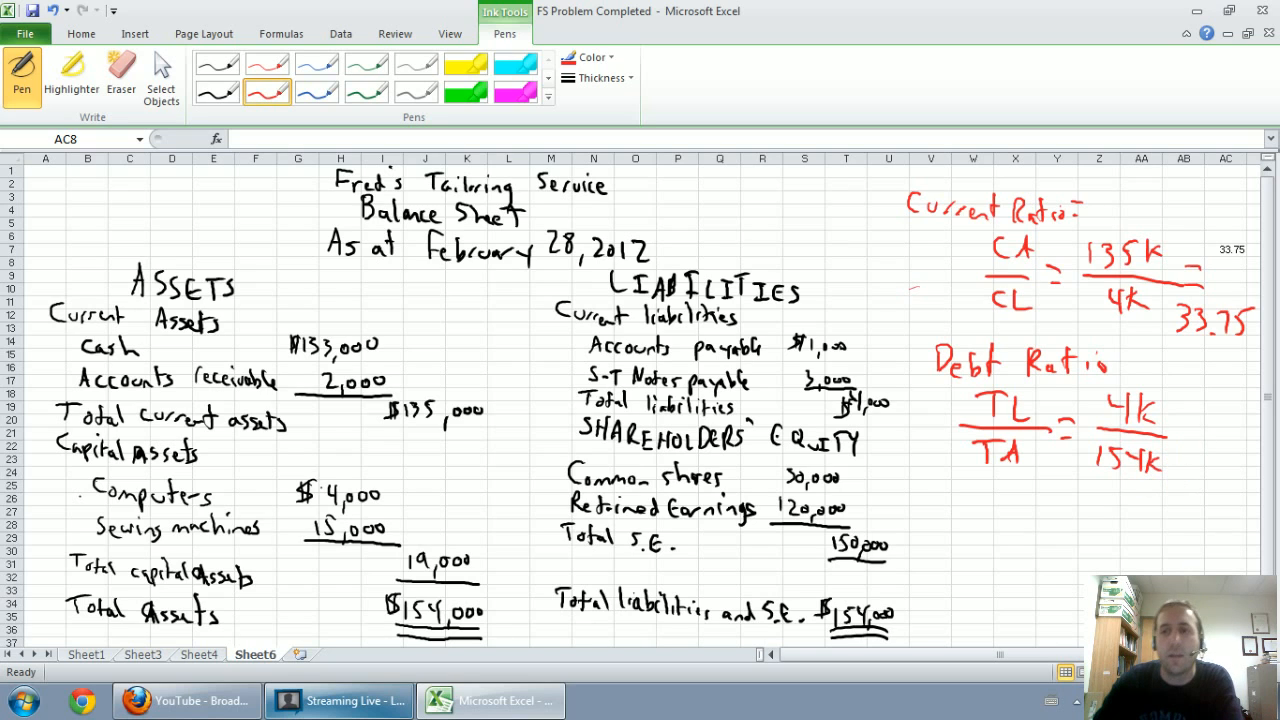
click(80, 32)
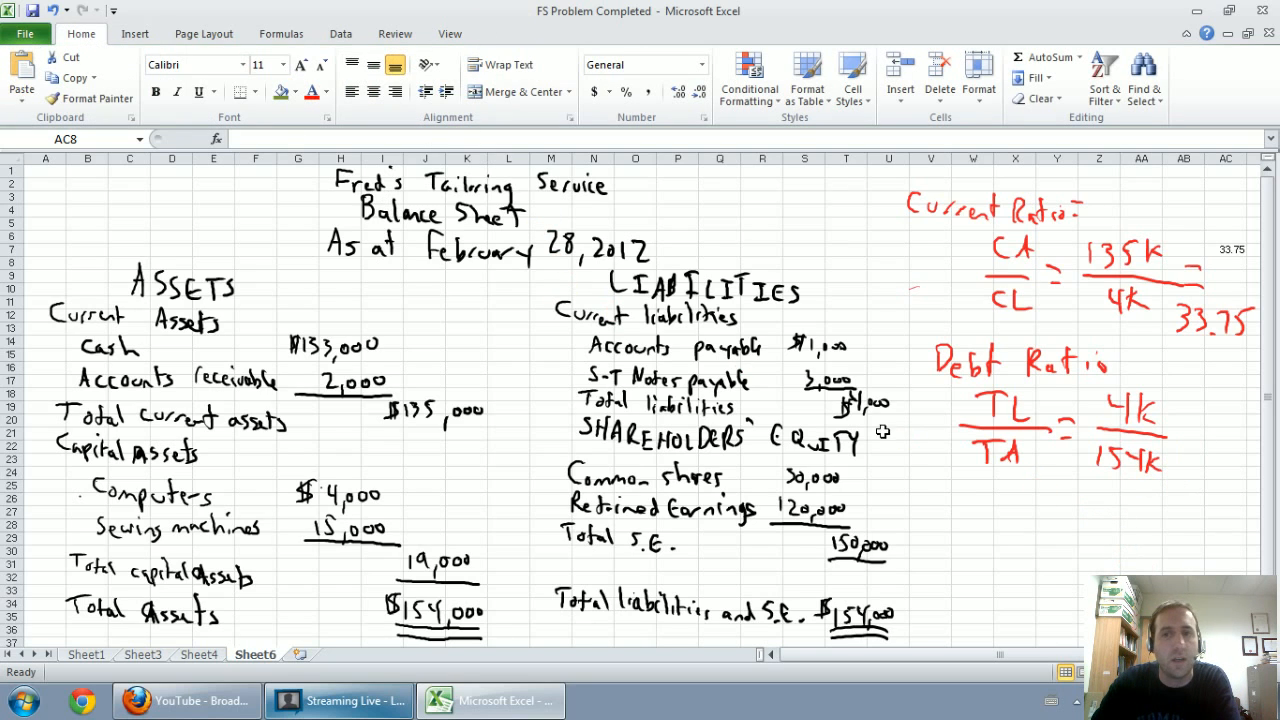
click(1184, 408)
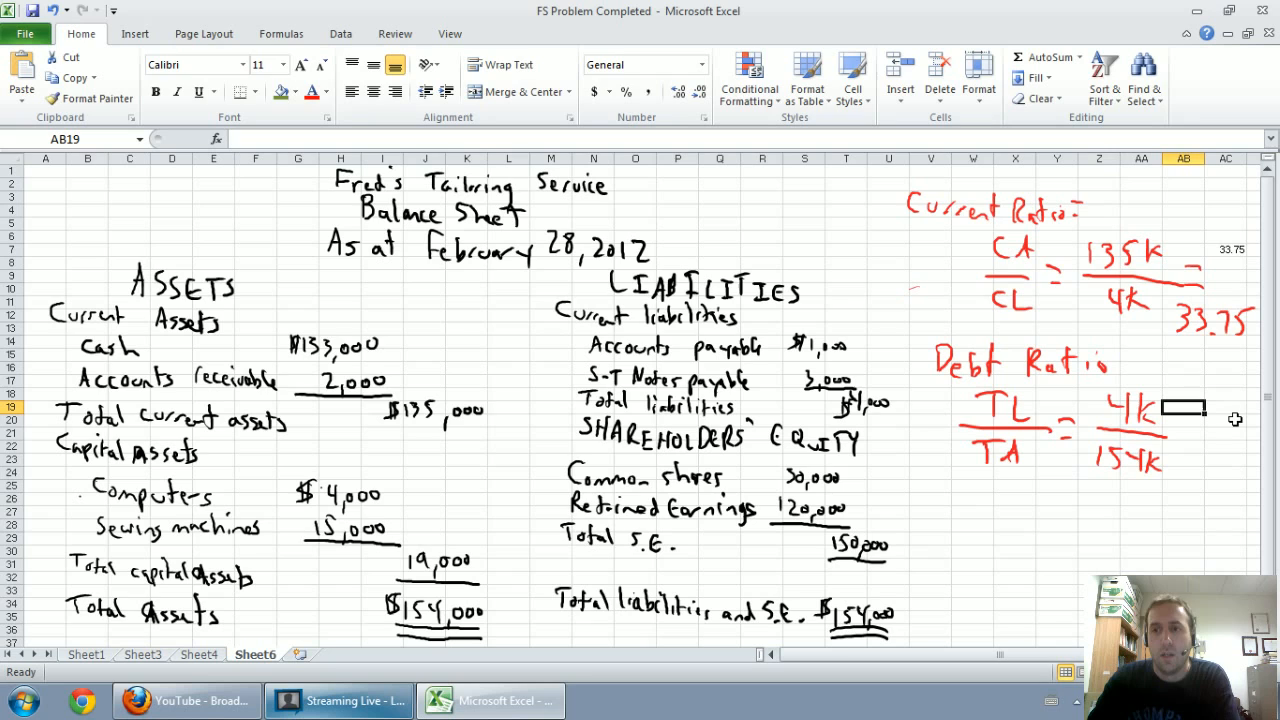
text(=4/)
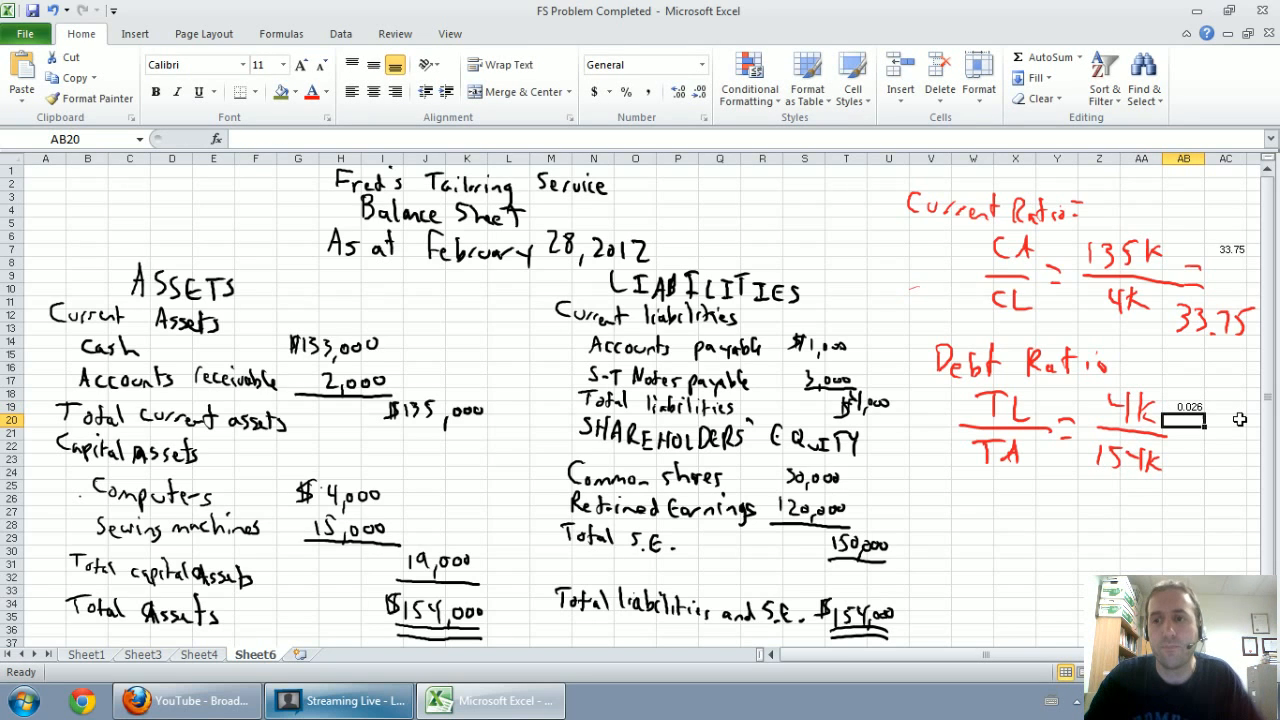
mouse_move(1256, 468)
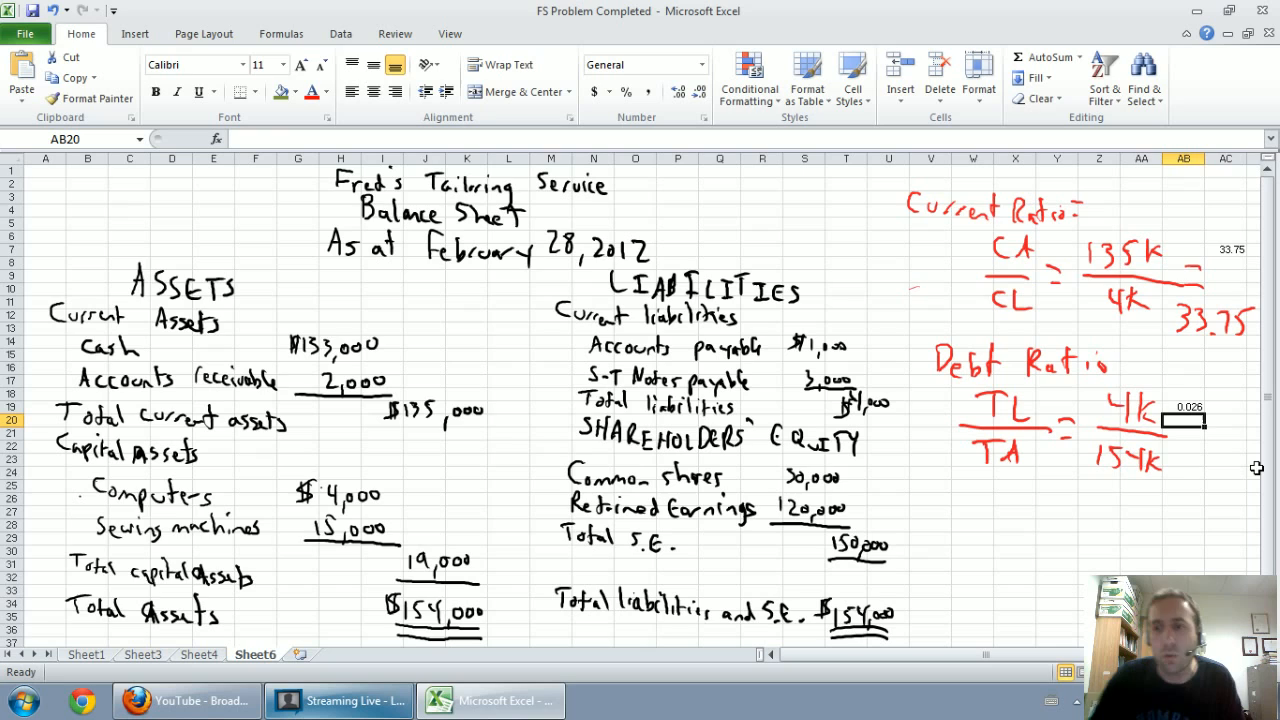
mouse_move(1240, 482)
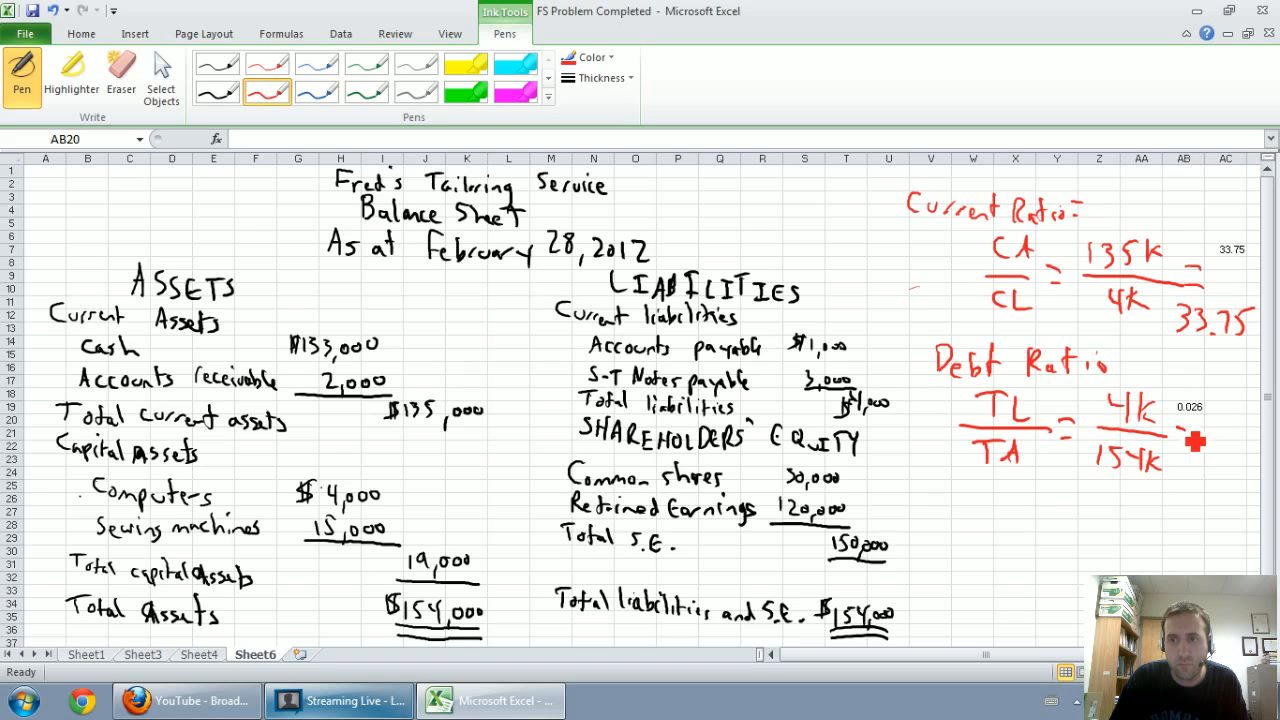
Step: Write the debt ratio as .026 or 2.6% and start the equity ratio TE/TA with 150k
drag(1164, 440, 1256, 440)
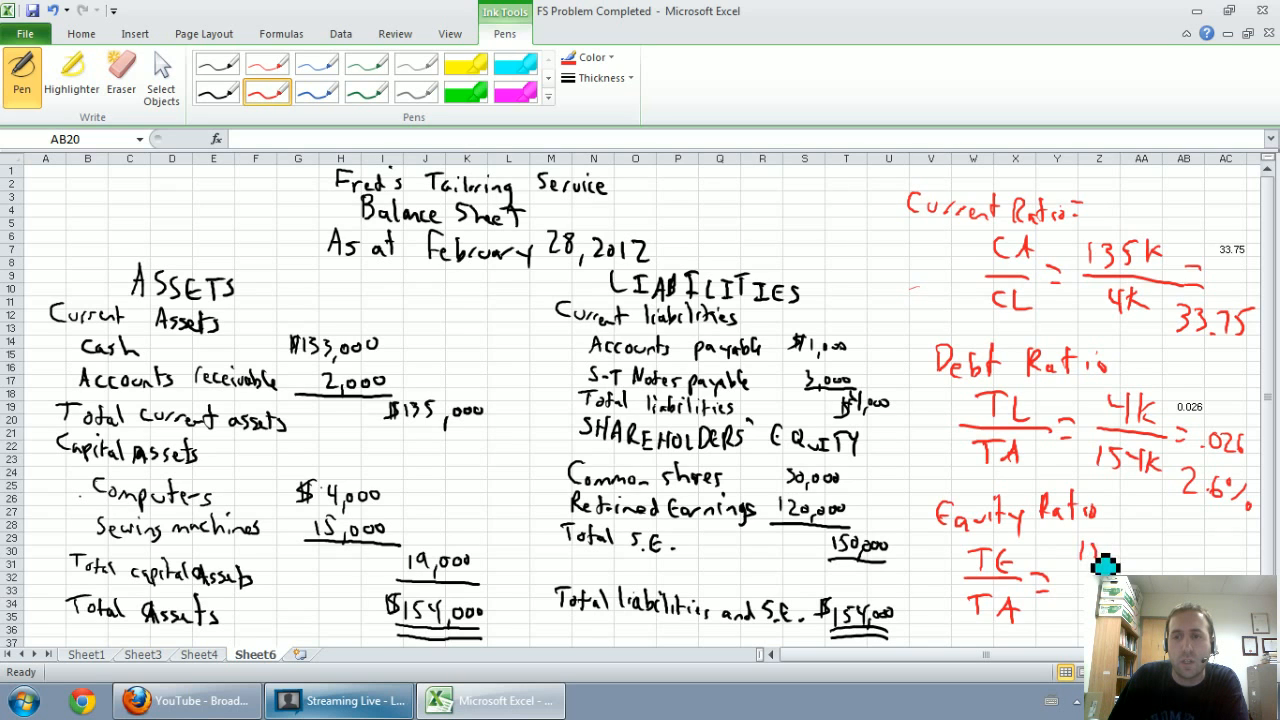
drag(1090, 560, 1136, 552)
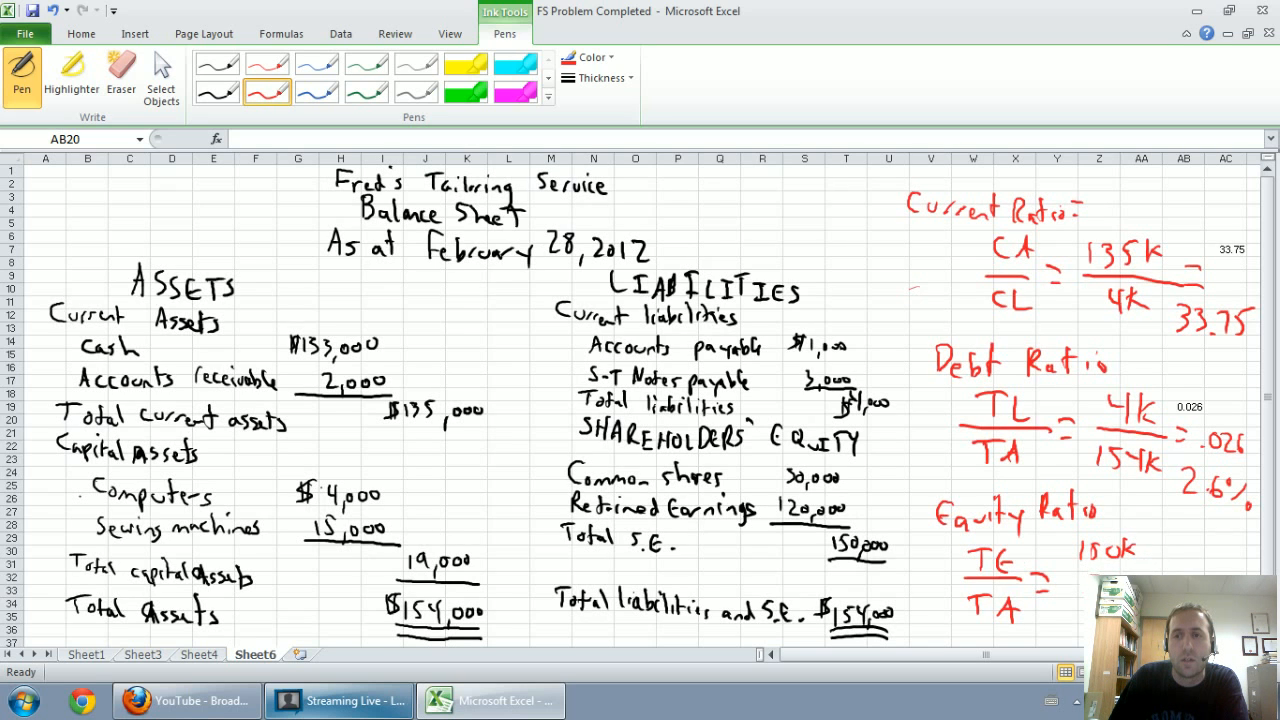